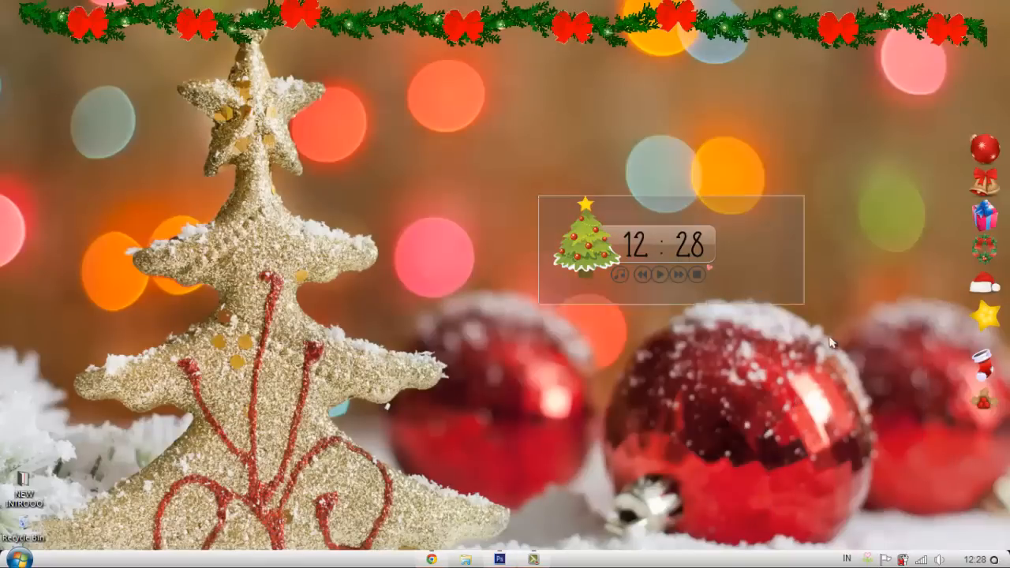
mouse_move(503, 523)
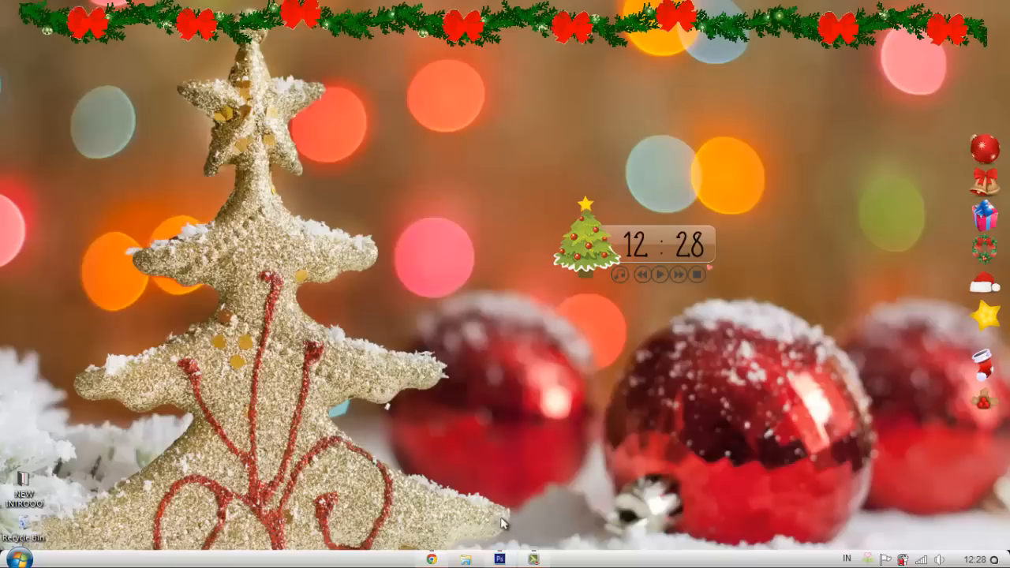
mouse_move(529, 318)
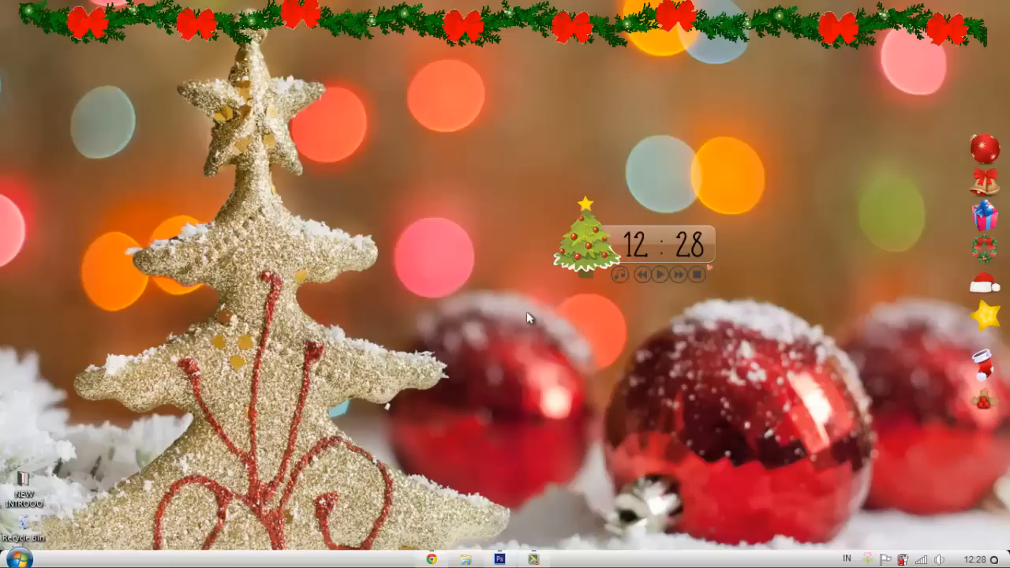
mouse_move(585, 342)
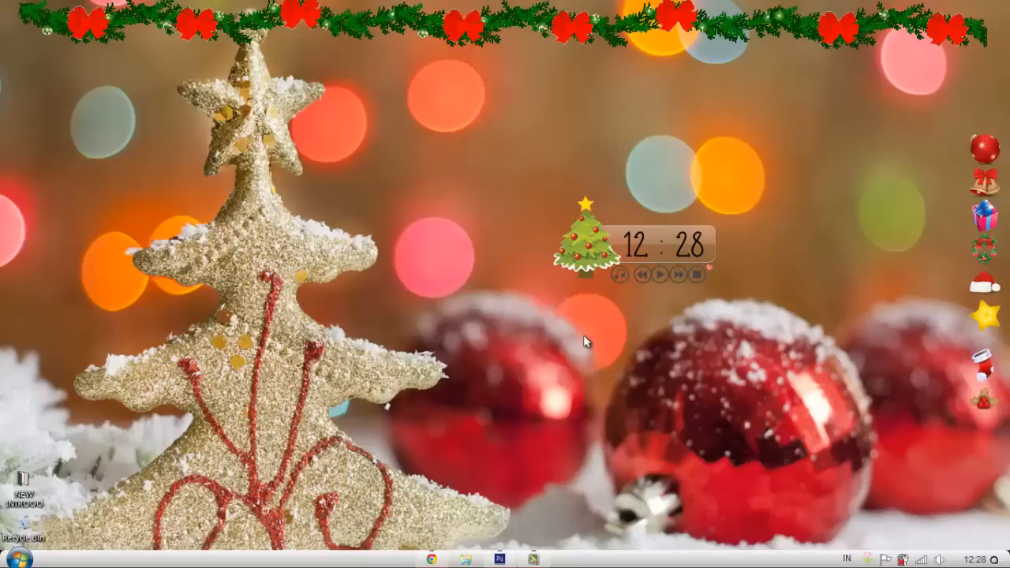
mouse_move(957, 504)
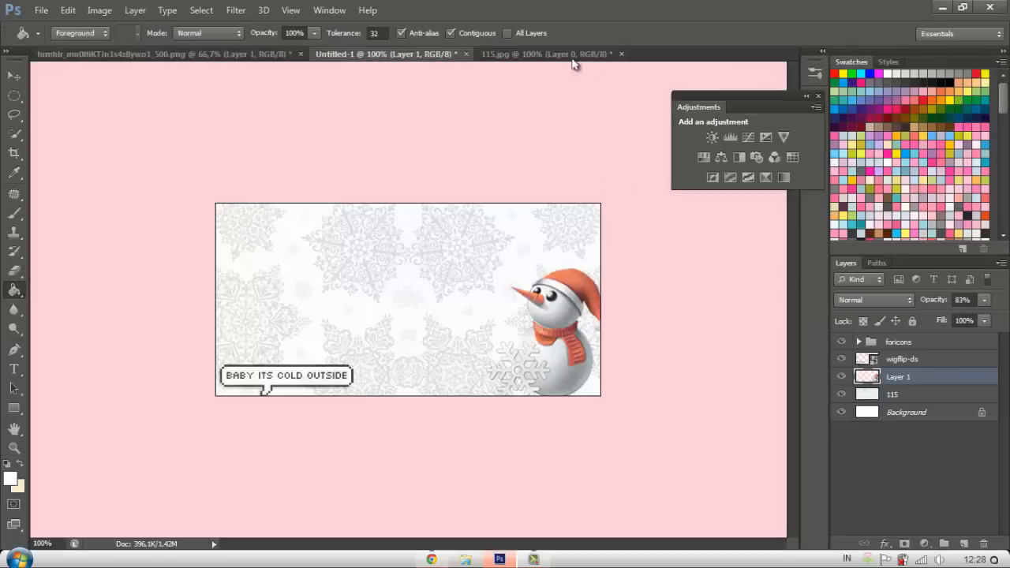
Open the tumblr singer cutout PNG from Libraries > Pictures > photopacks.
click(525, 54)
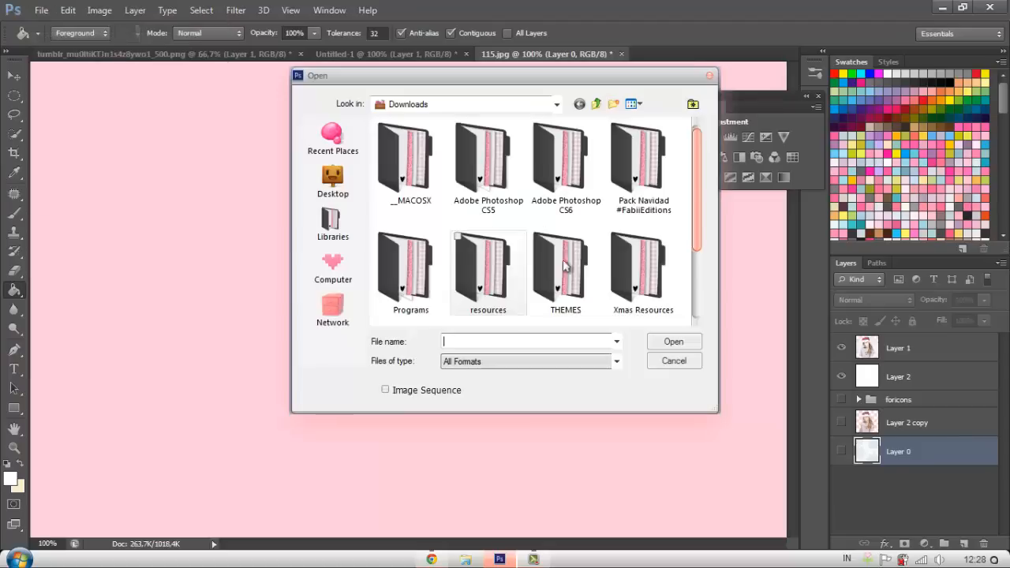
click(332, 224)
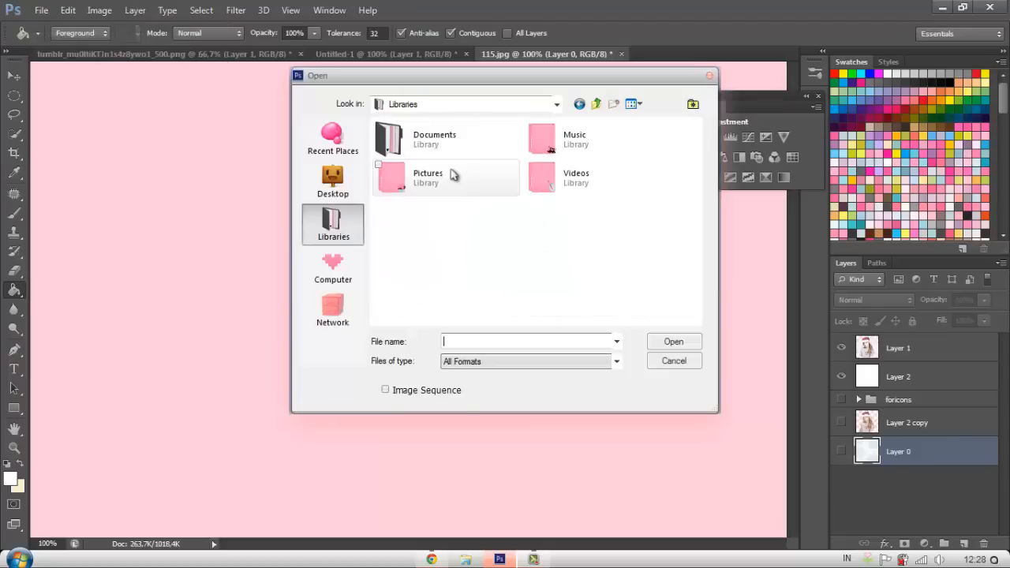
double_click(427, 177)
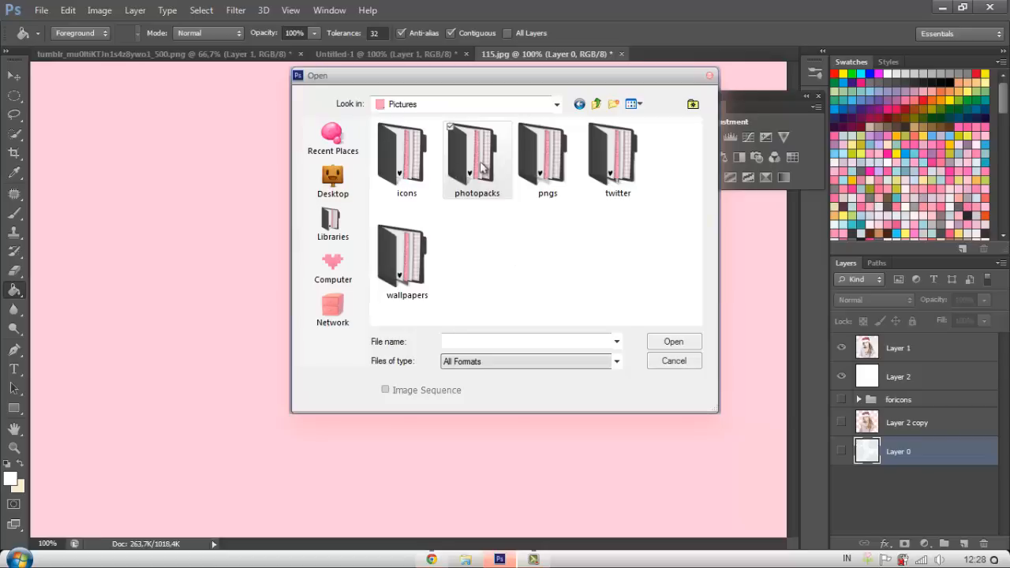
double_click(476, 158)
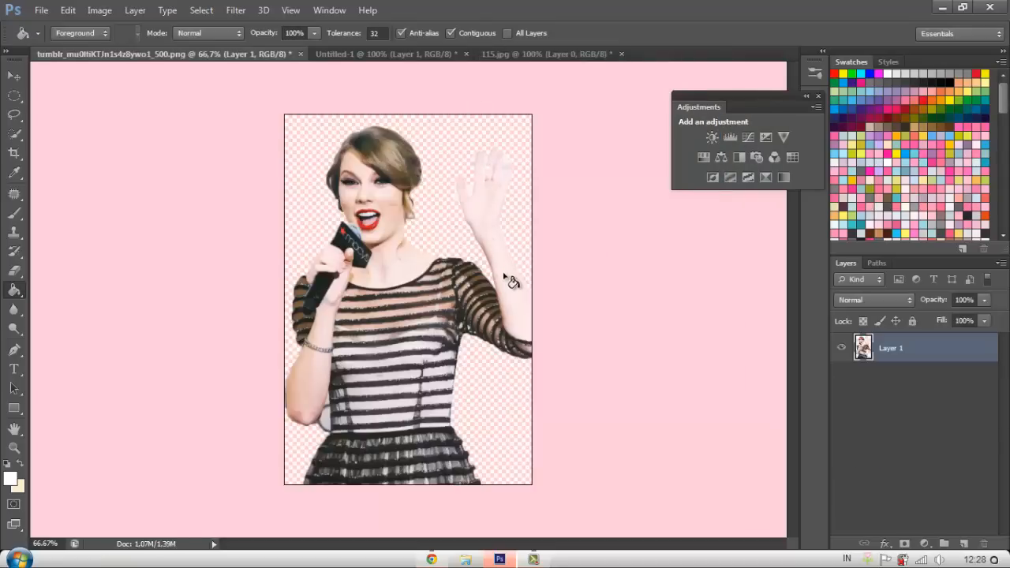
Select the singer with Quick Selection and drag her into 111.jpg.
click(14, 75)
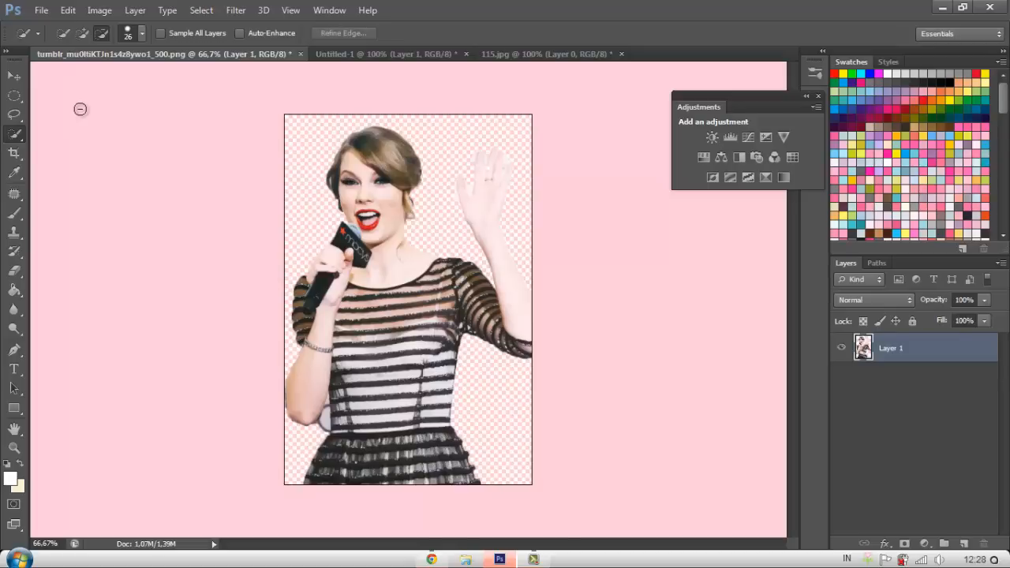
mouse_move(251, 88)
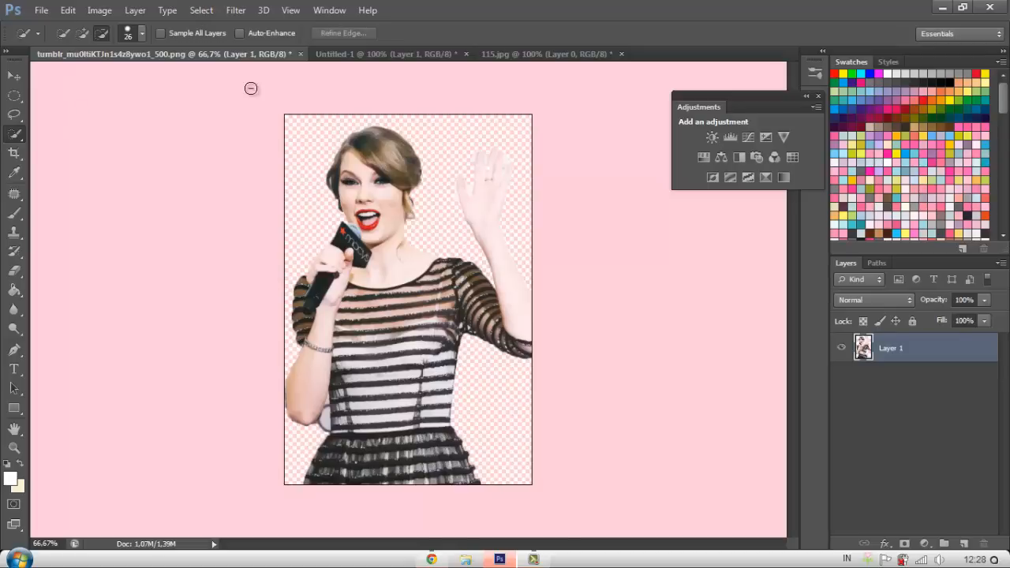
click(14, 75)
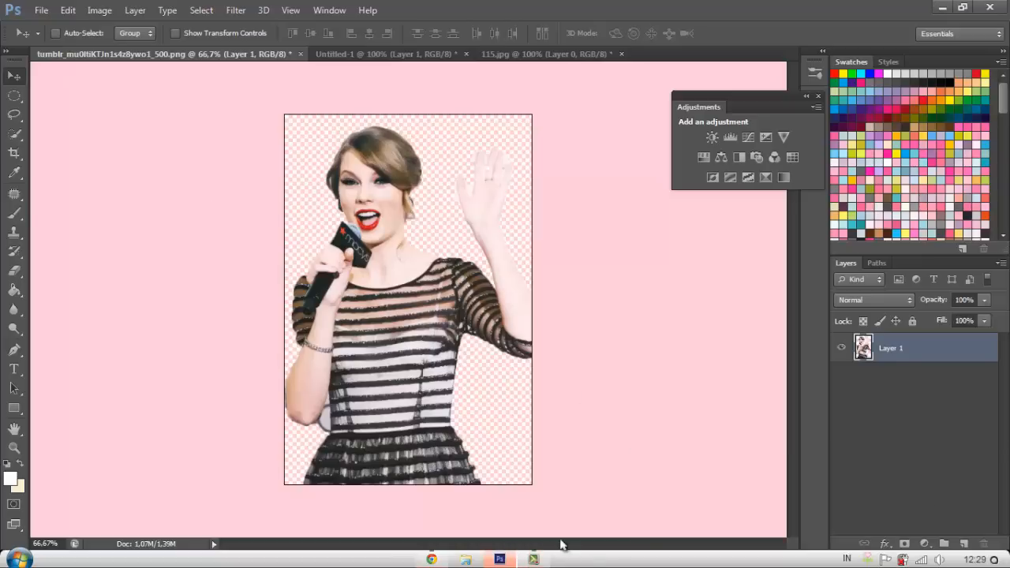
click(545, 53)
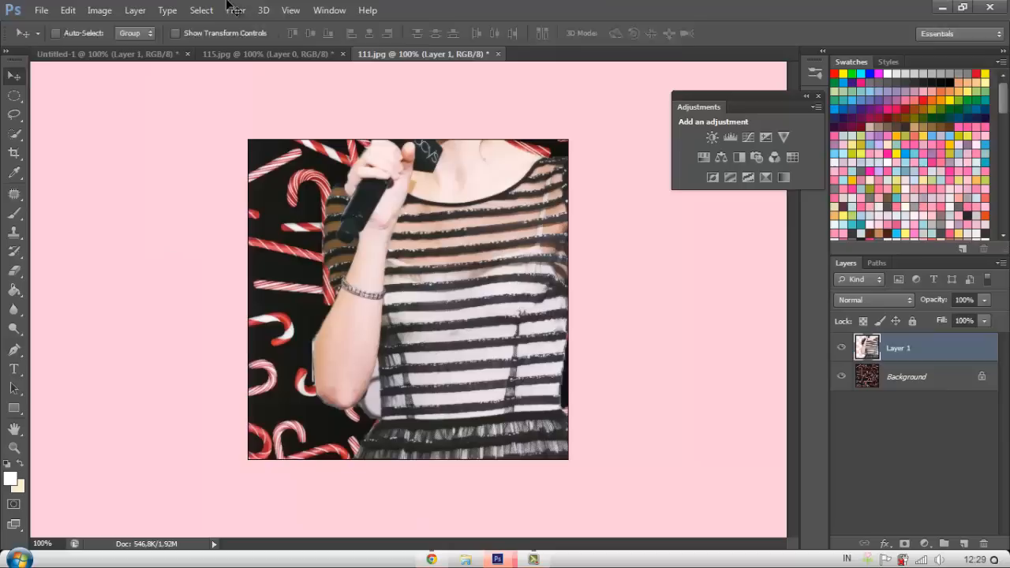
Scale down the singer layer and move her right over the candy canes.
key(ctrl+t)
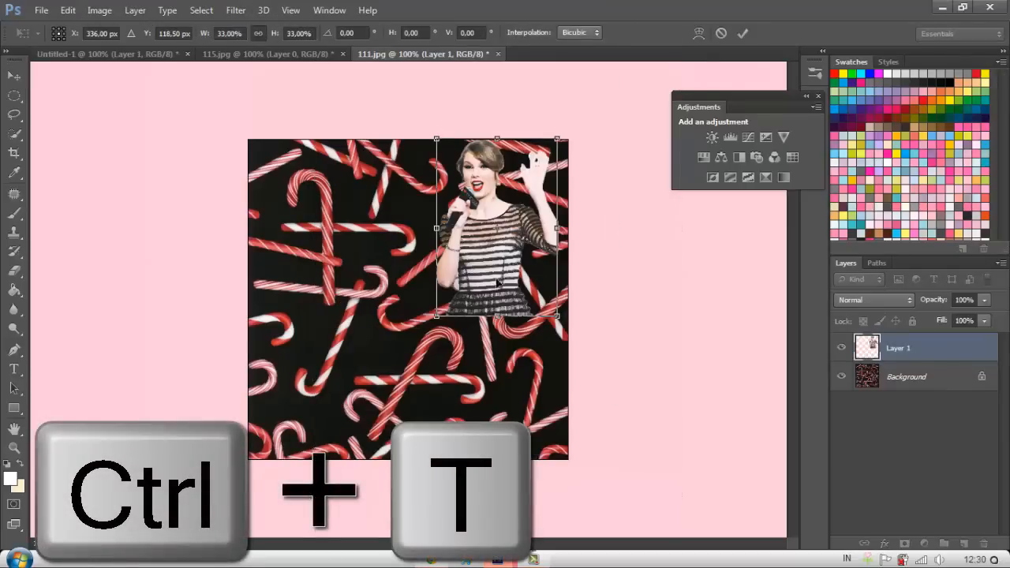
drag(497, 229, 421, 316)
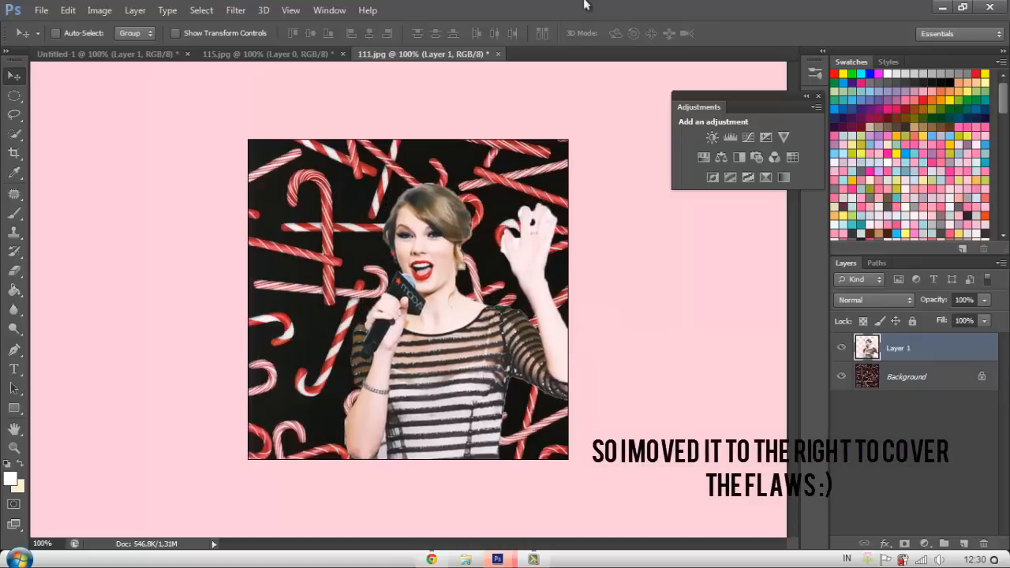
mouse_move(42, 10)
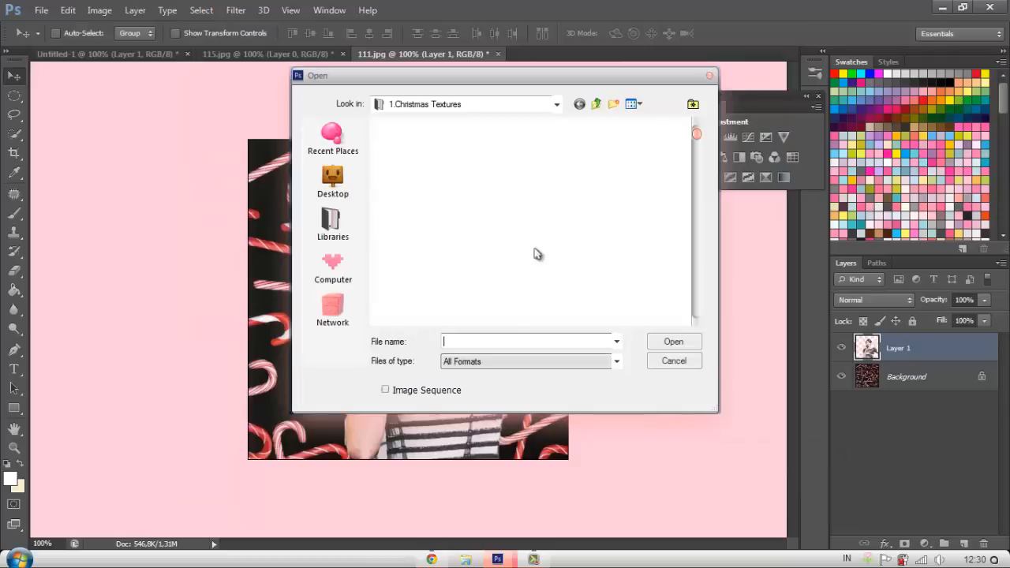
Open antler image 02 from 3.Christmas Hats > 3.Reindeer Hats.
click(597, 104)
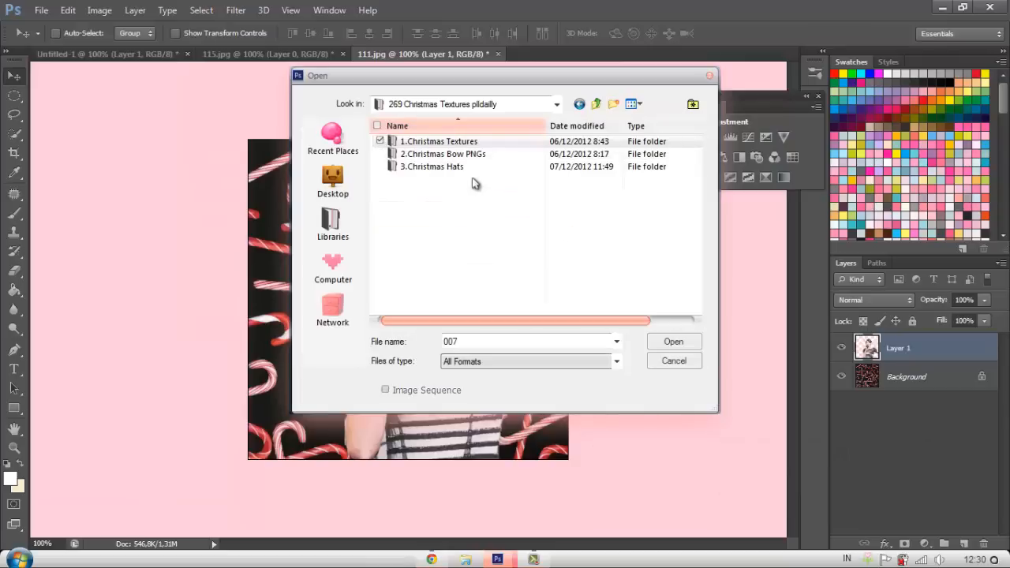
double_click(430, 167)
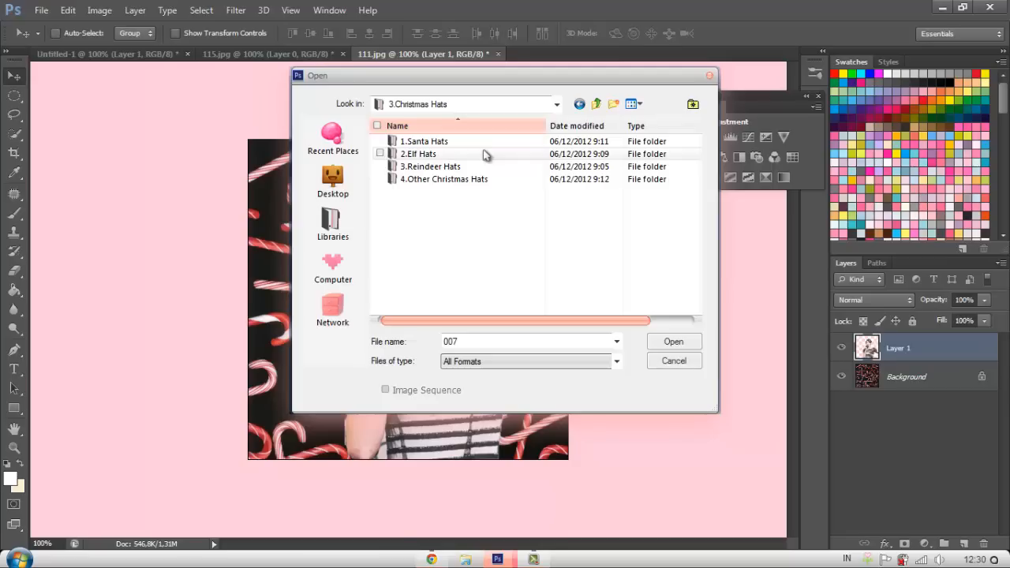
double_click(430, 167)
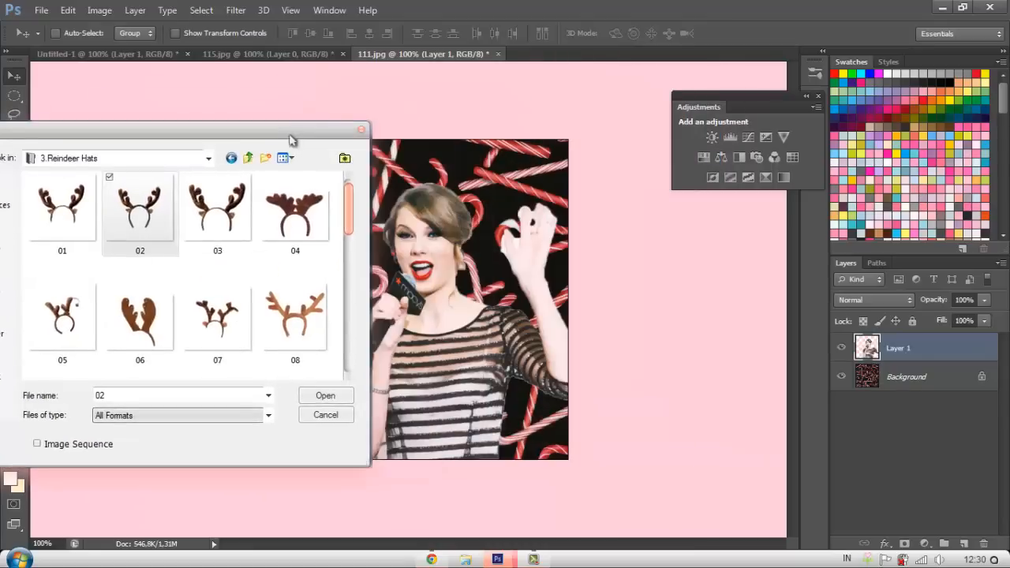
click(231, 207)
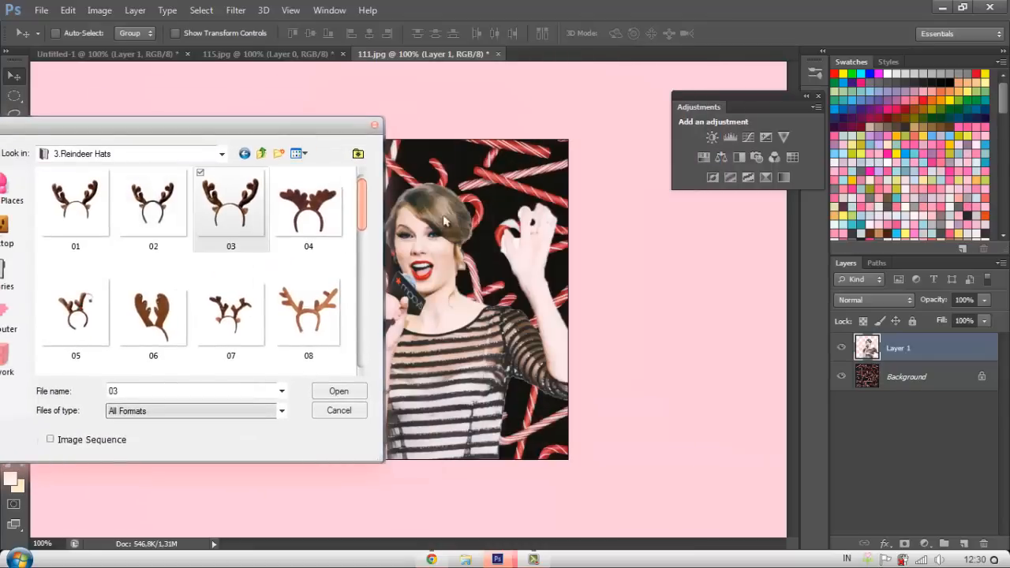
click(339, 409)
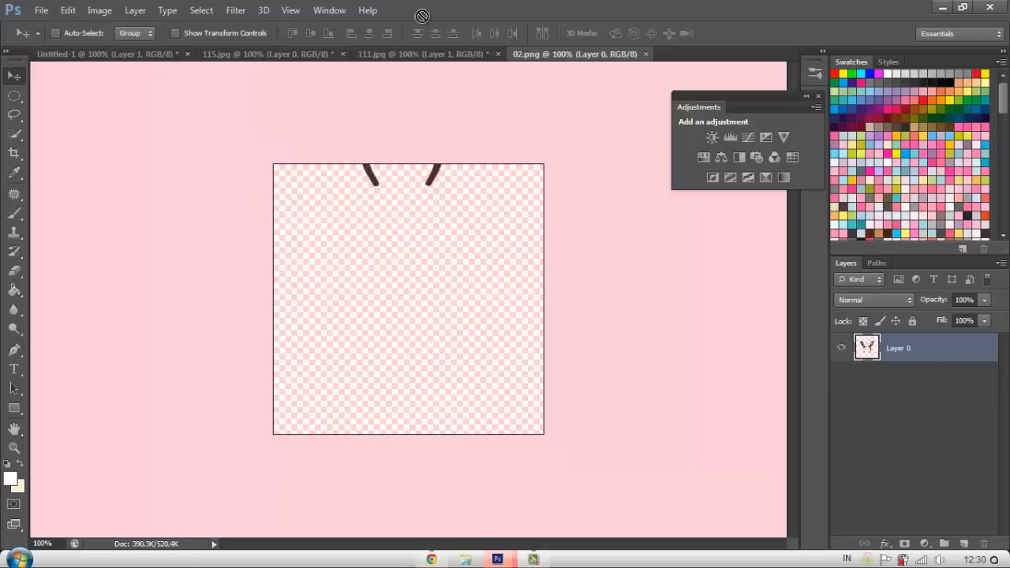
Move the antlers into 111.jpg and shrink them onto the singer's head.
click(421, 54)
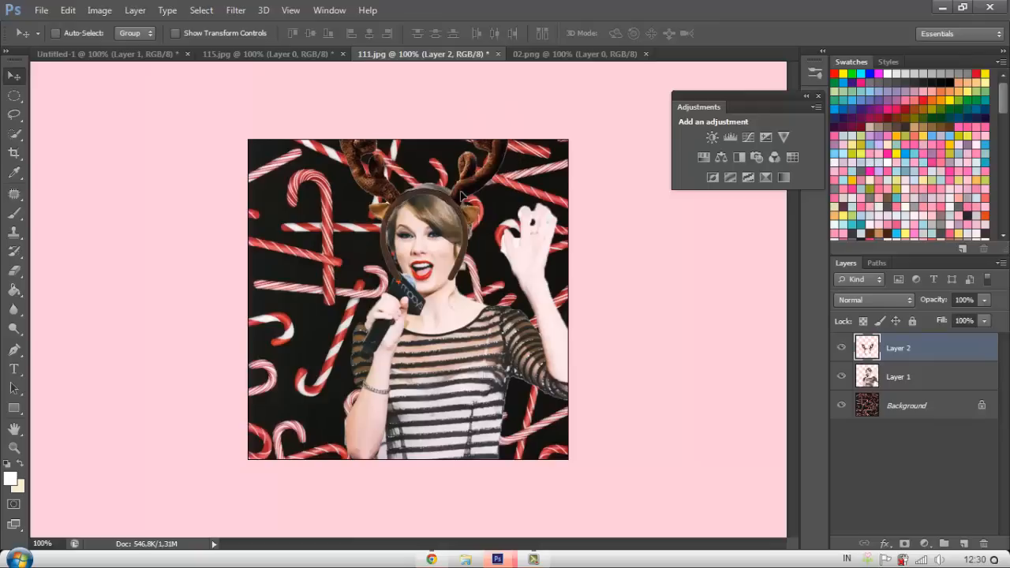
key(ctrl+t)
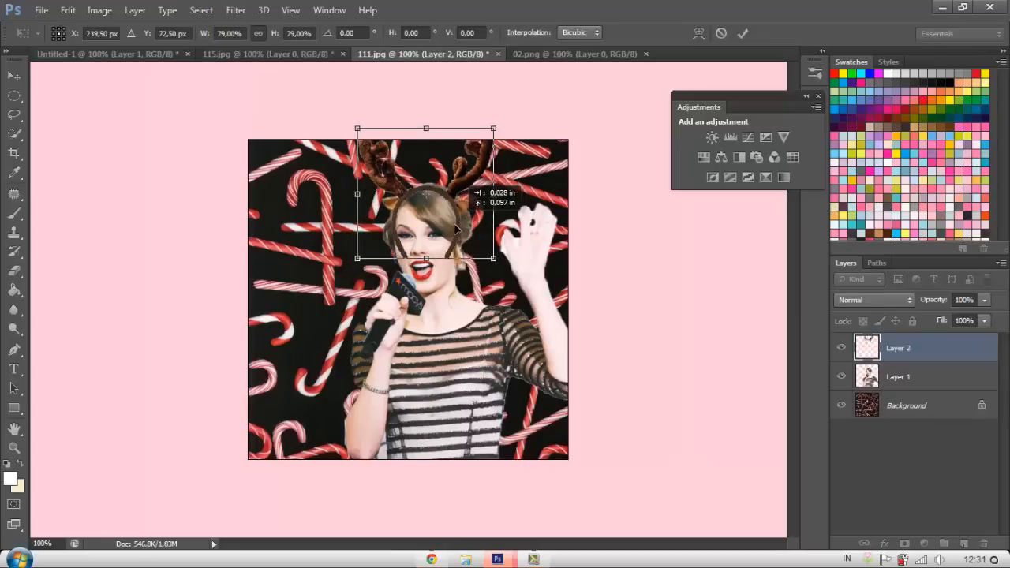
drag(493, 130, 489, 136)
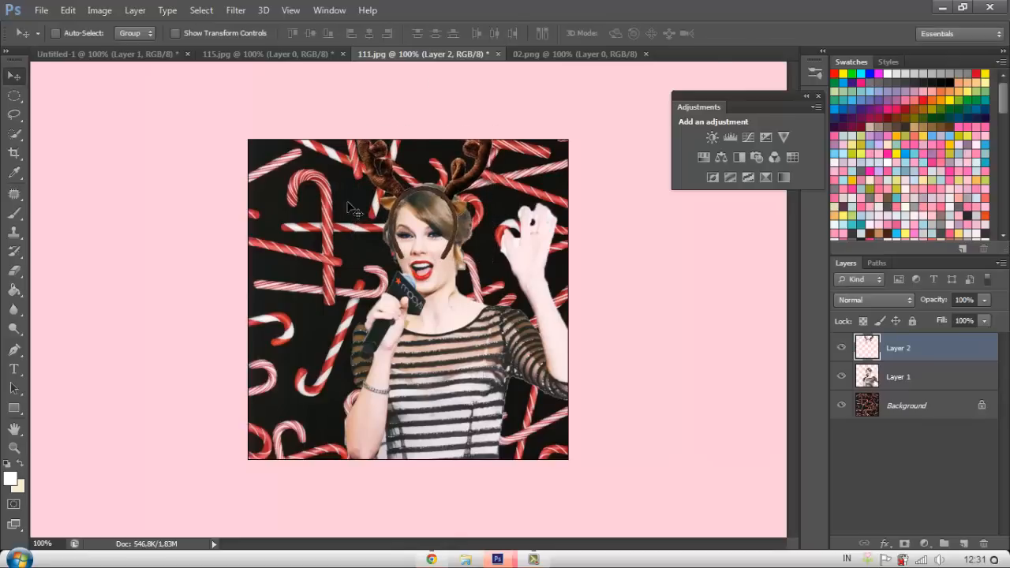
mouse_move(30, 357)
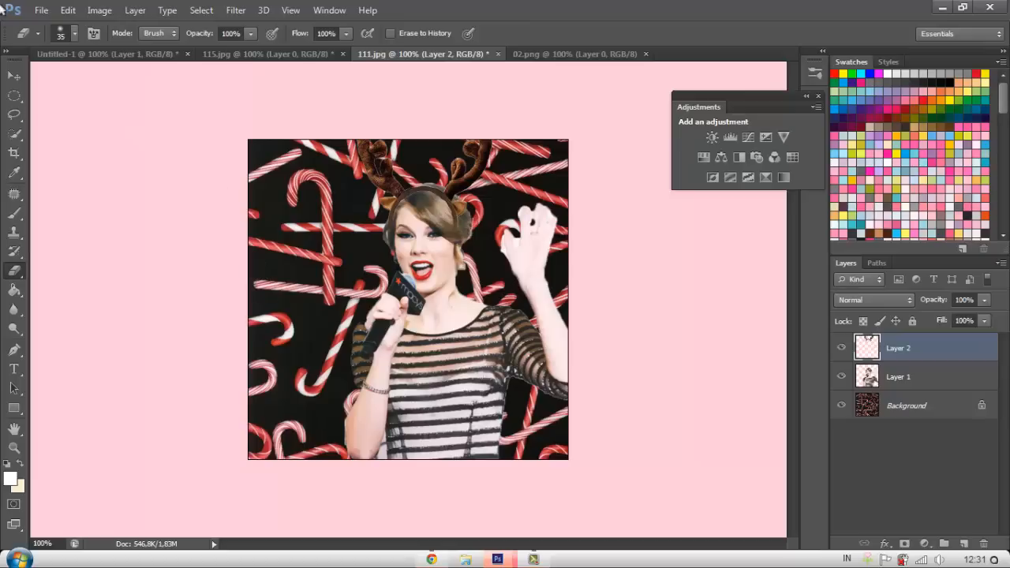
Switch to the Move tool and convert the candy-cane Background into Layer 0.
click(13, 76)
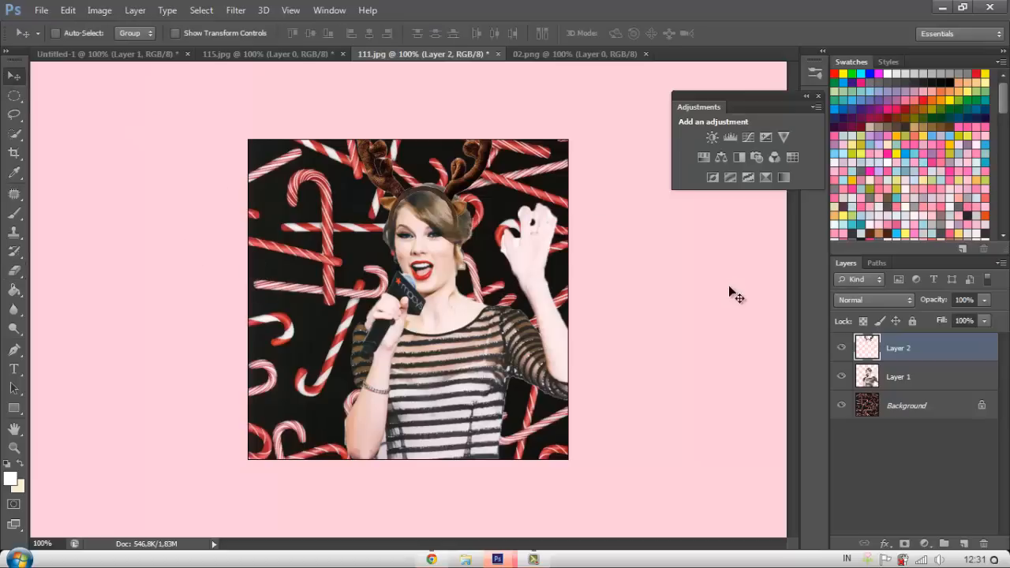
mouse_move(580, 112)
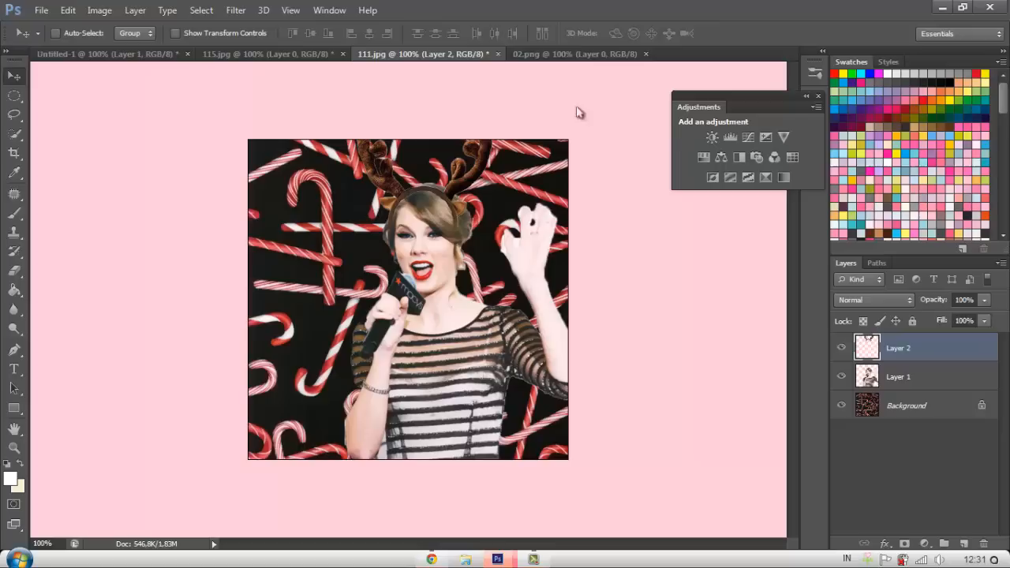
mouse_move(412, 35)
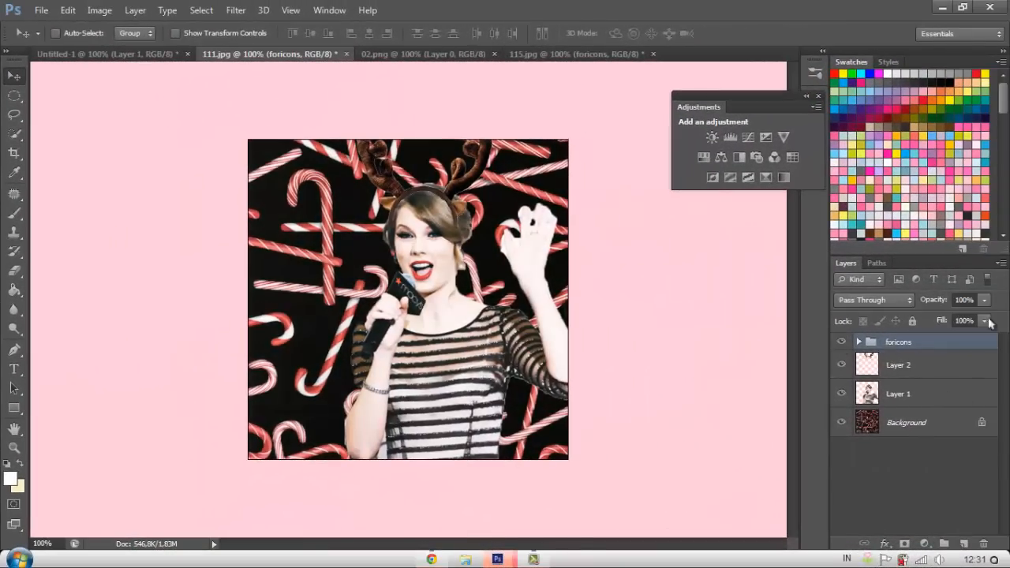
click(906, 423)
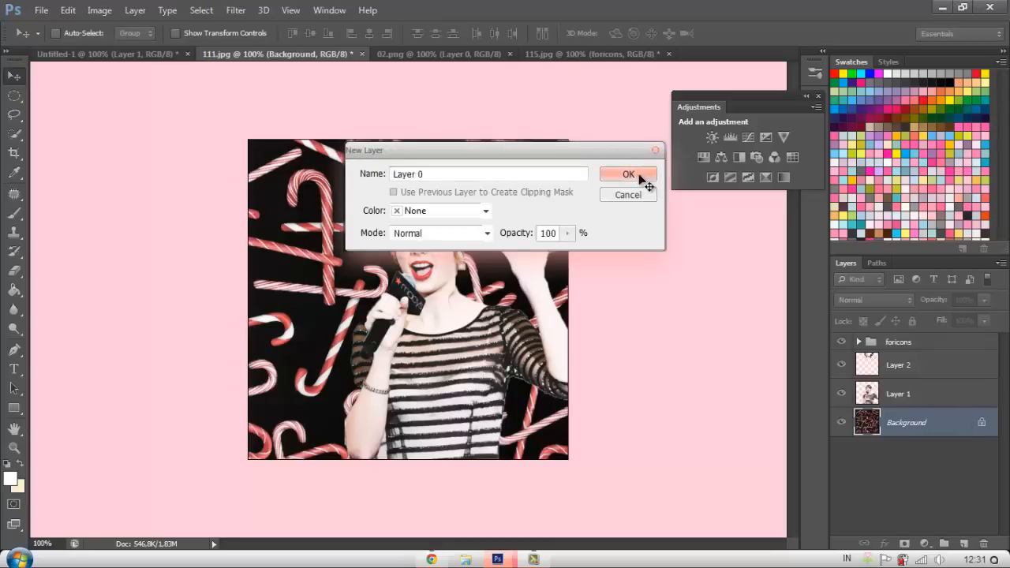
click(629, 174)
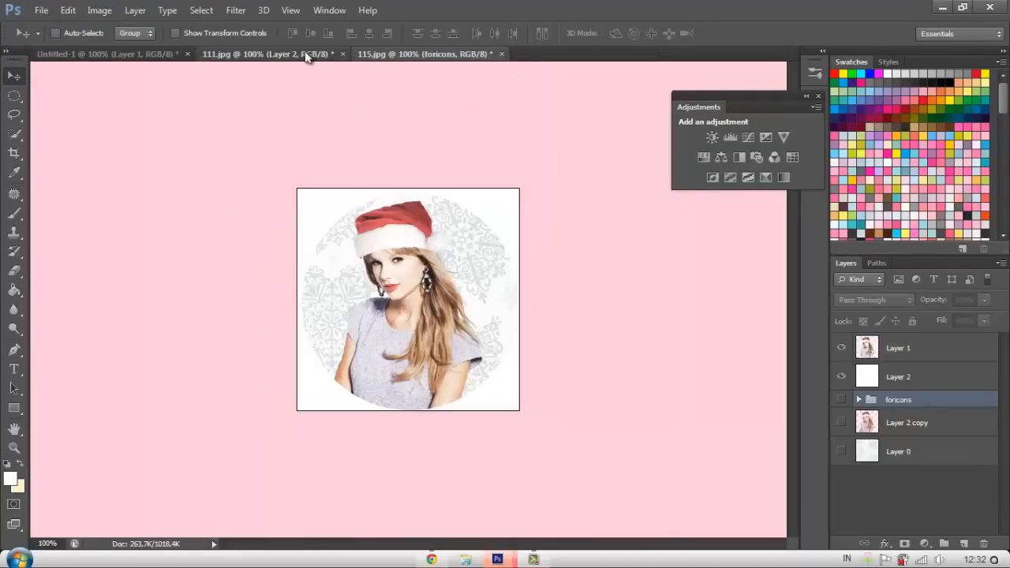
Create a new 520×260 document with the Twitter header preset.
click(41, 11)
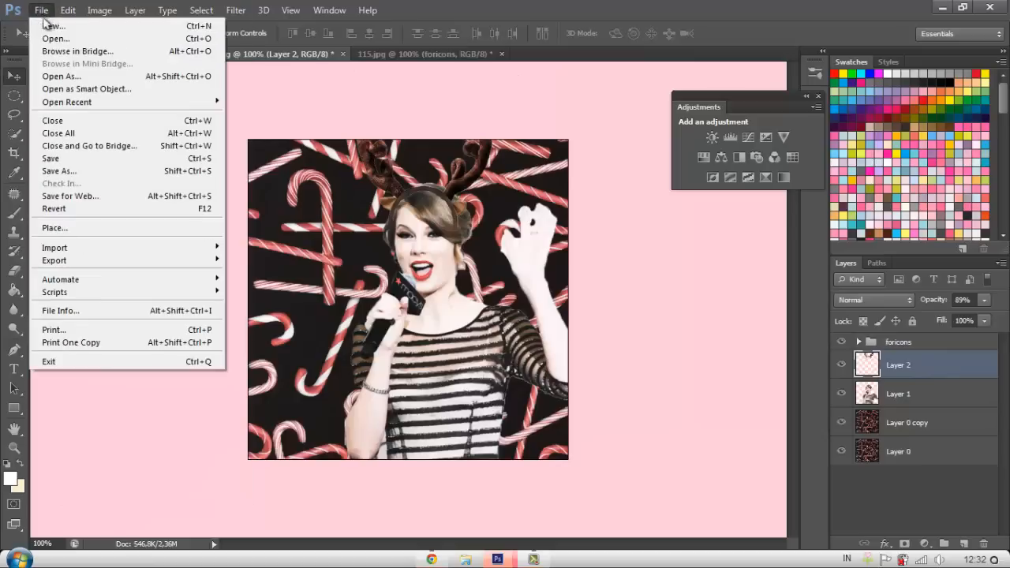
click(68, 10)
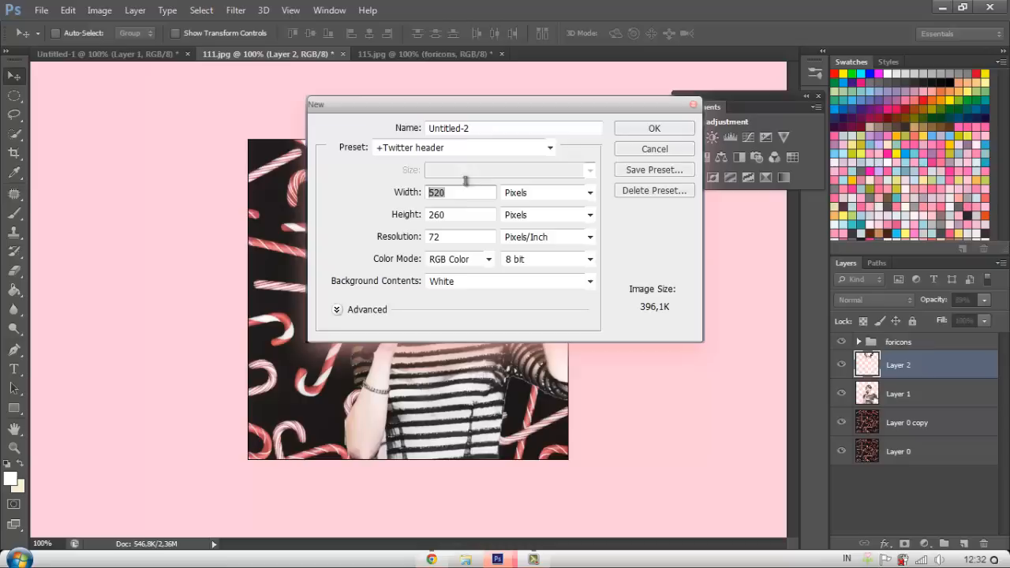
click(654, 148)
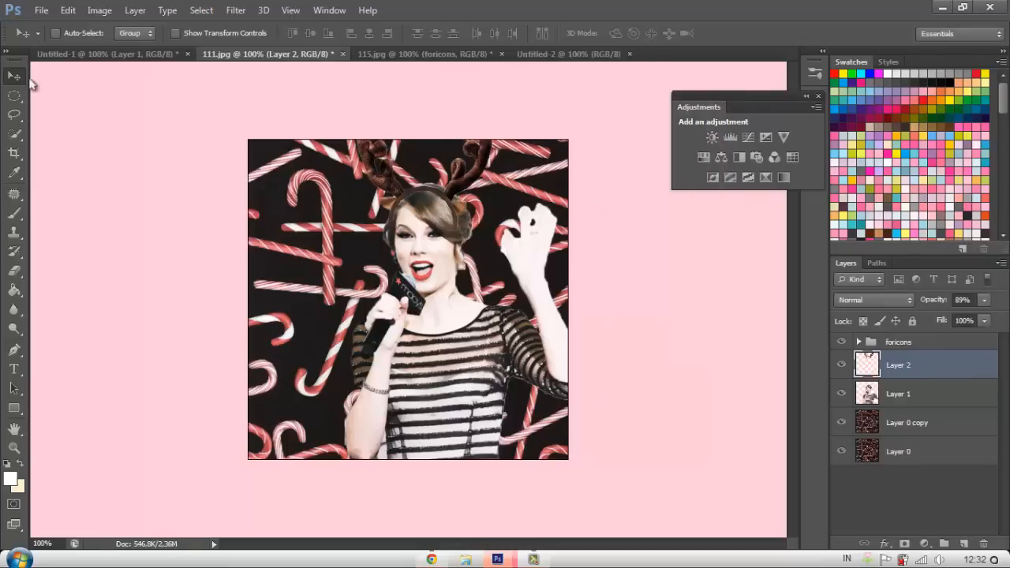
mouse_move(265, 117)
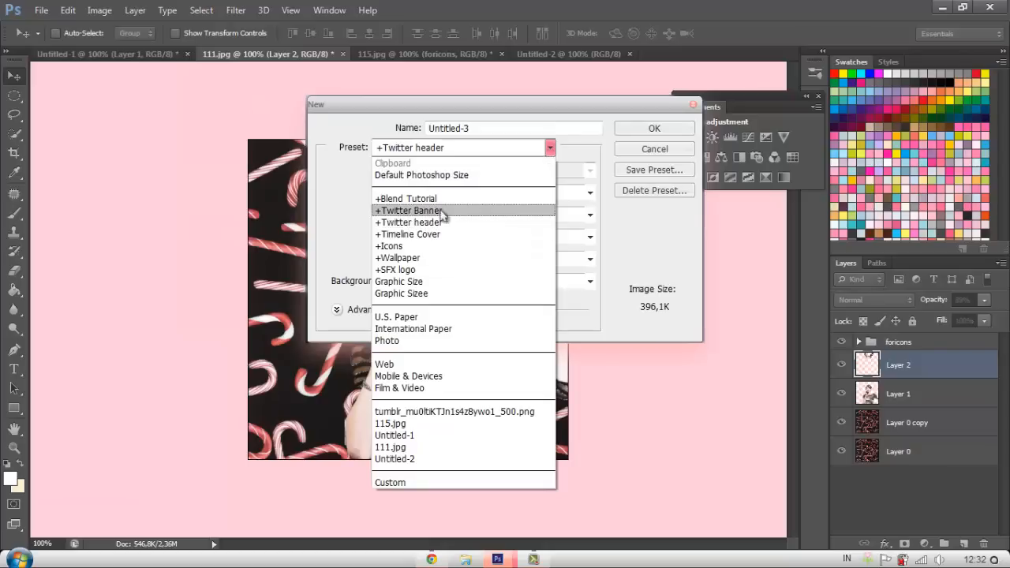
Create a 240×240 Icons document and scale down the pasted candy-cane composite.
click(390, 246)
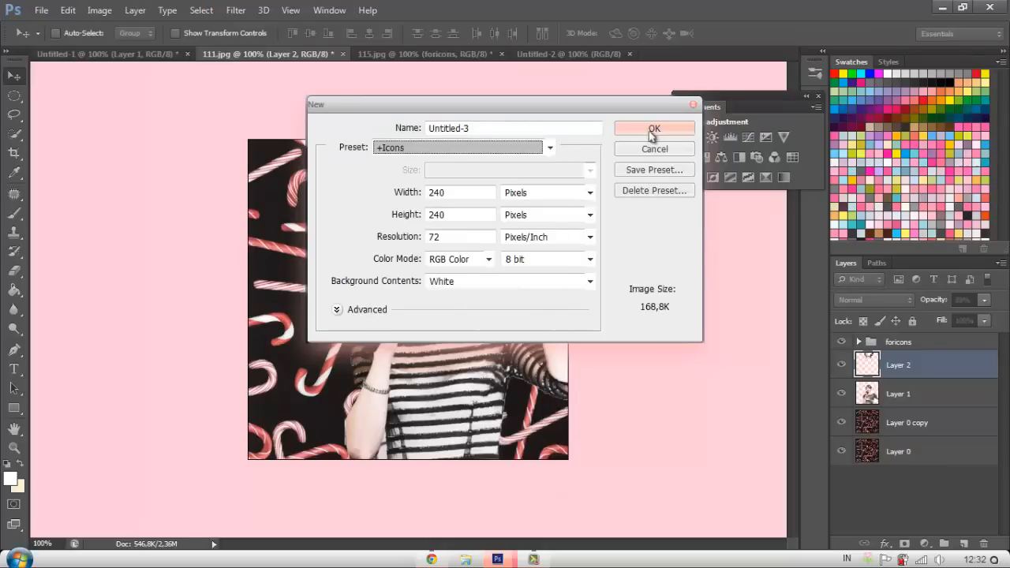
click(654, 127)
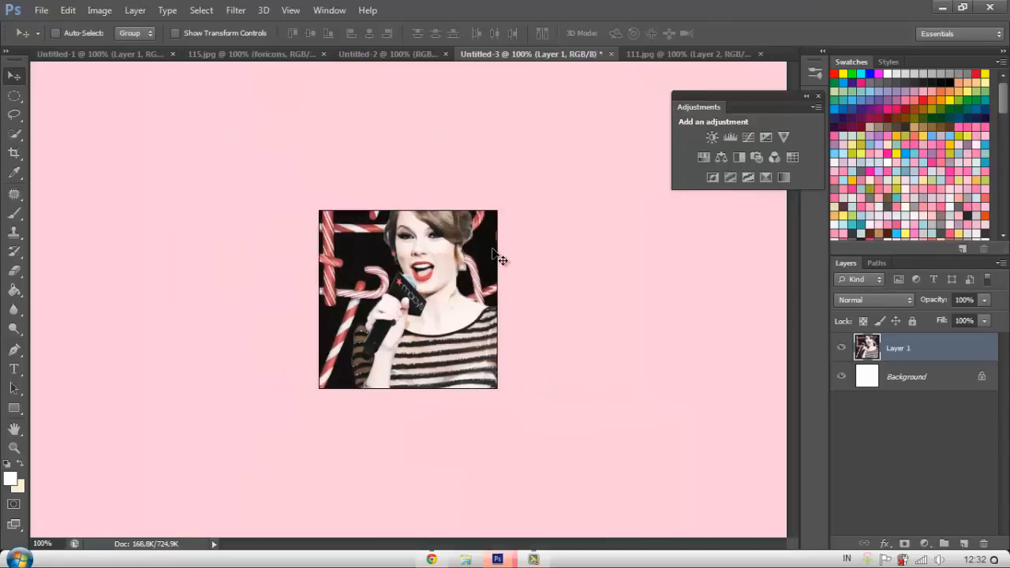
key(ctrl+t)
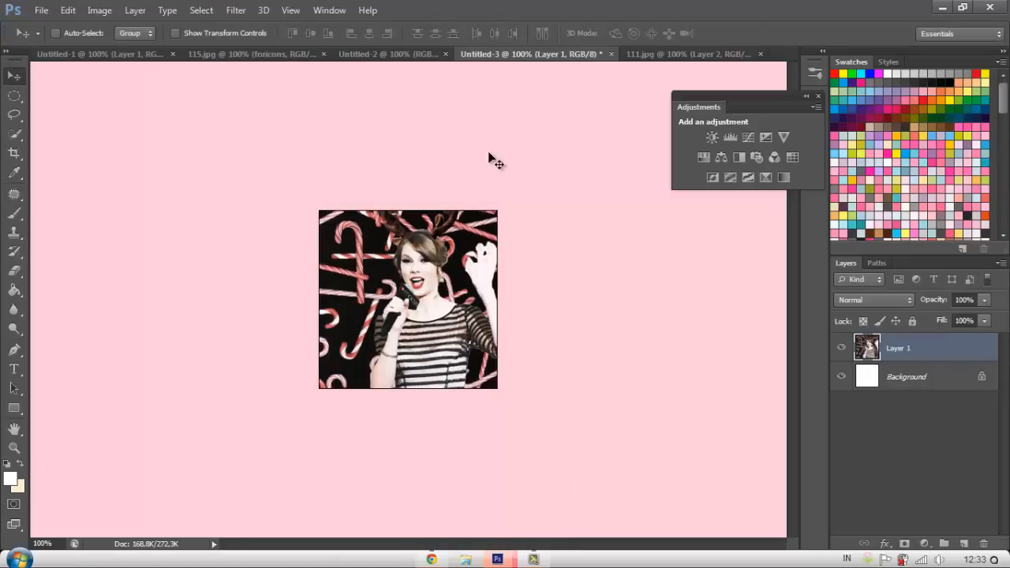
click(394, 53)
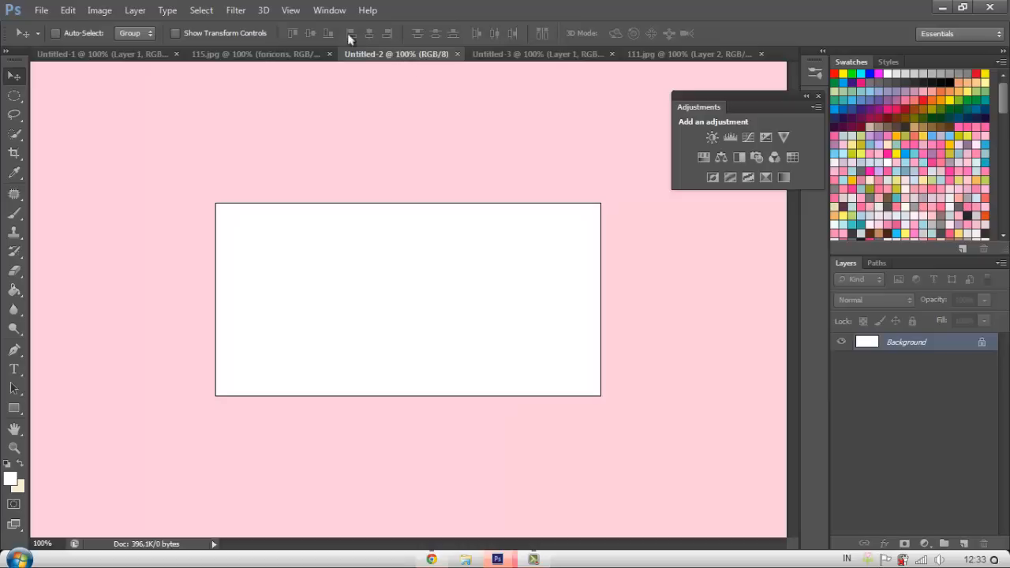
Place the 111 candy-cane texture into the header, flush to the left edge.
click(68, 10)
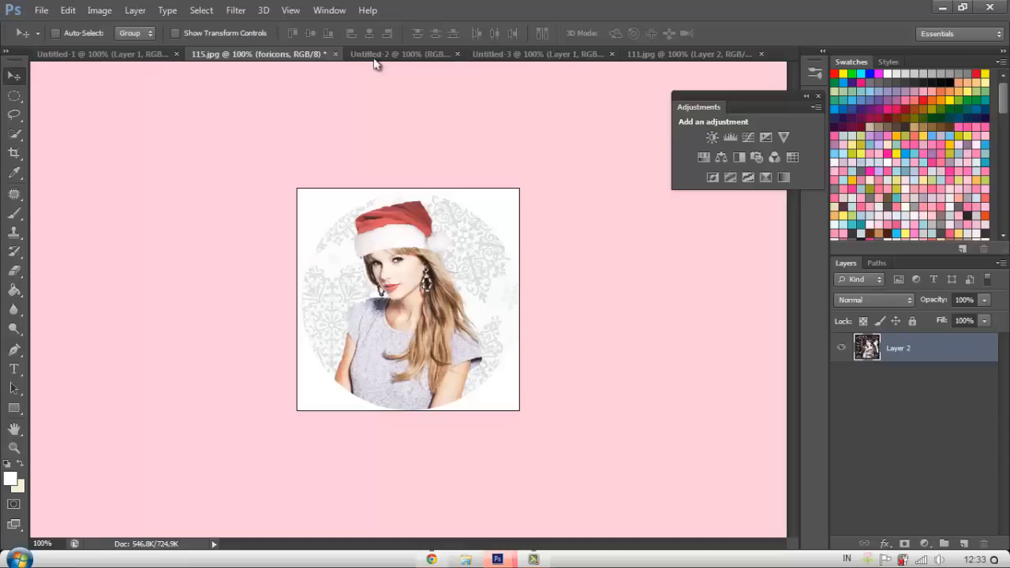
click(41, 10)
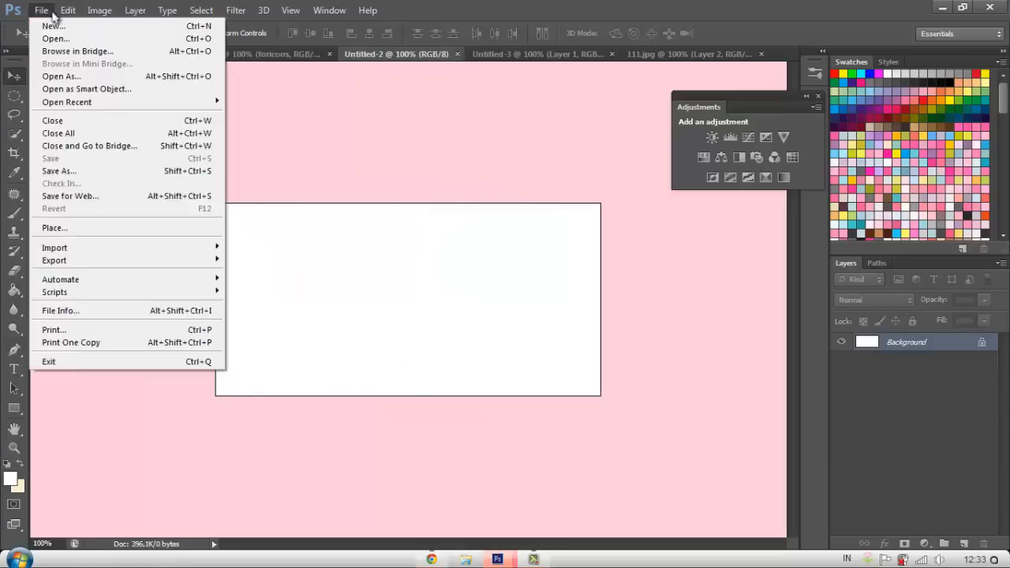
click(55, 38)
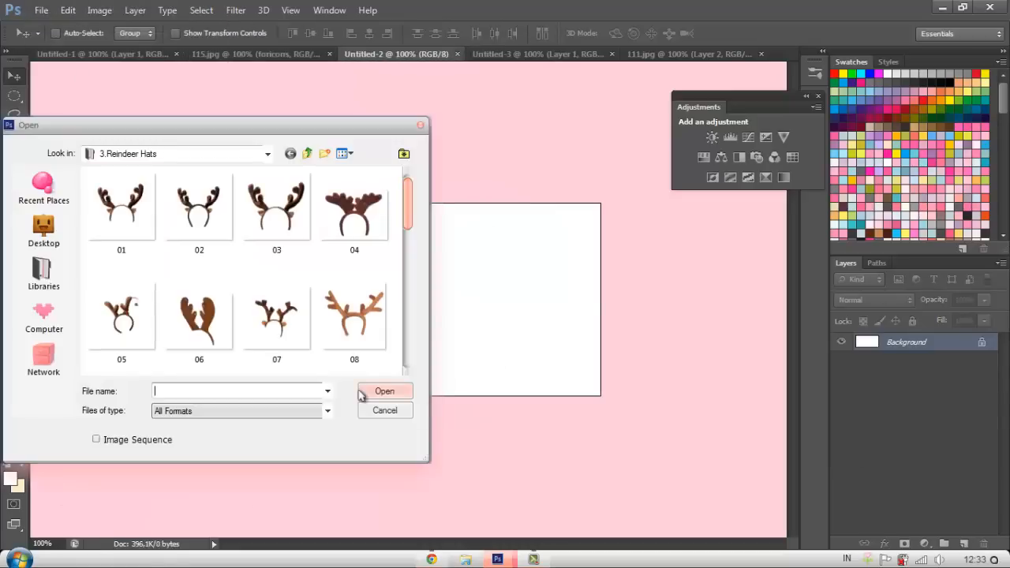
click(68, 10)
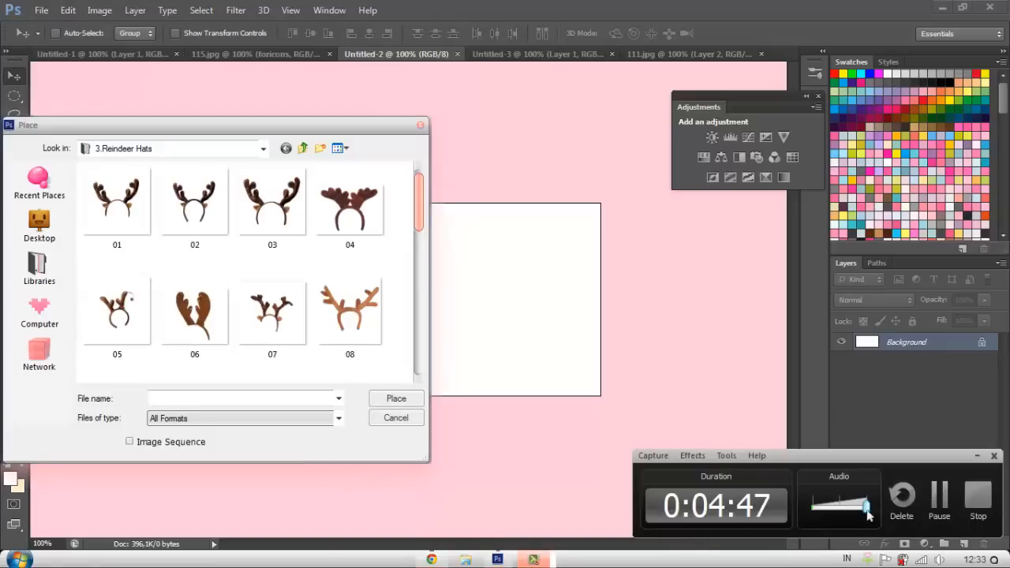
click(396, 398)
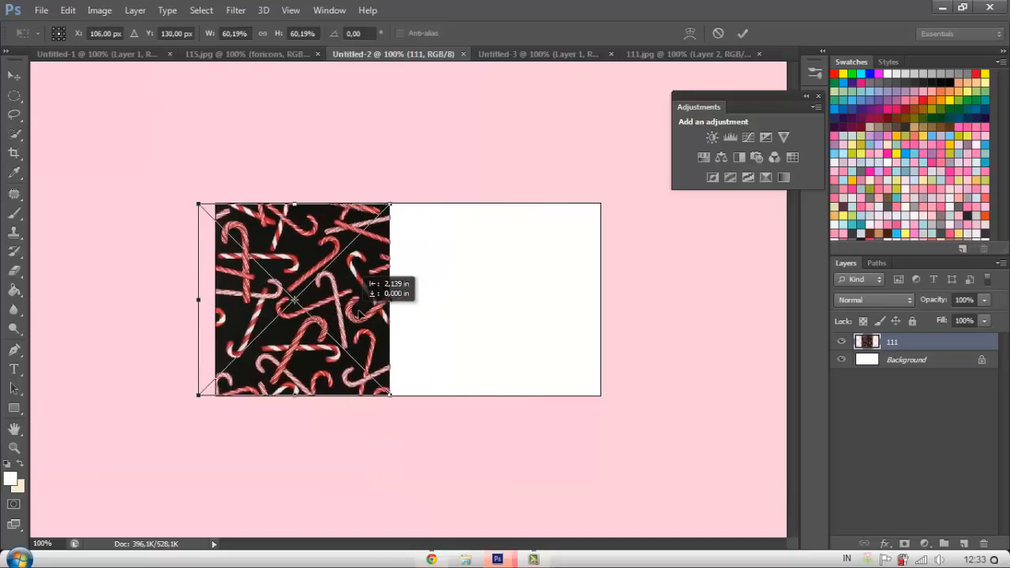
drag(292, 300, 312, 300)
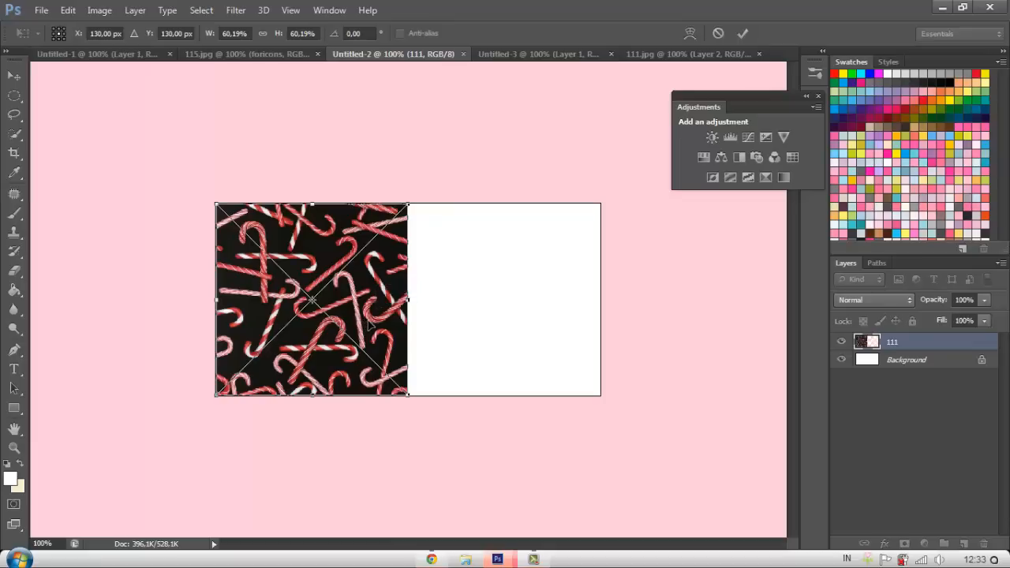
click(41, 10)
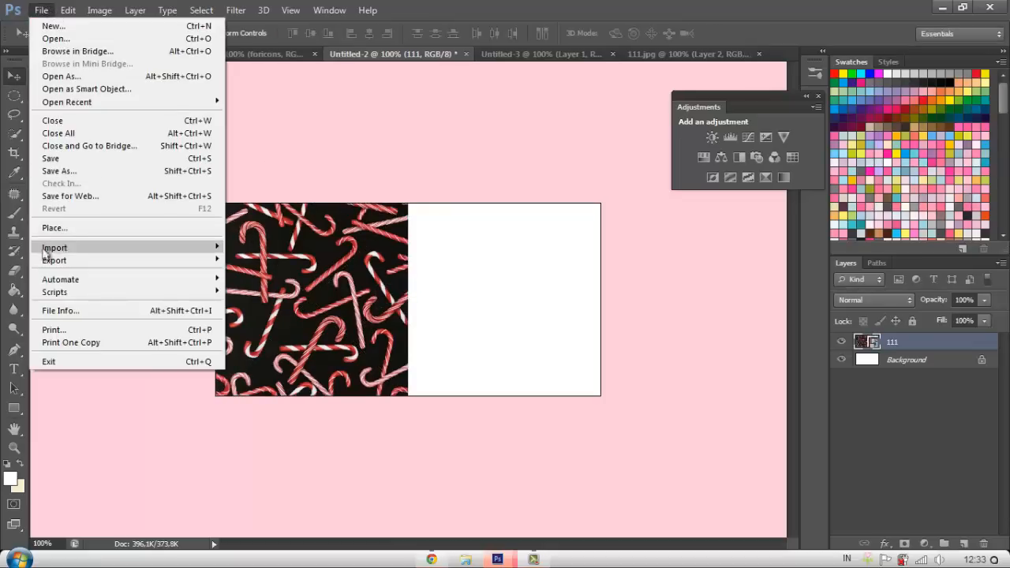
Place a second candy-cane texture copy, flipped horizontally to mirror the first.
click(54, 227)
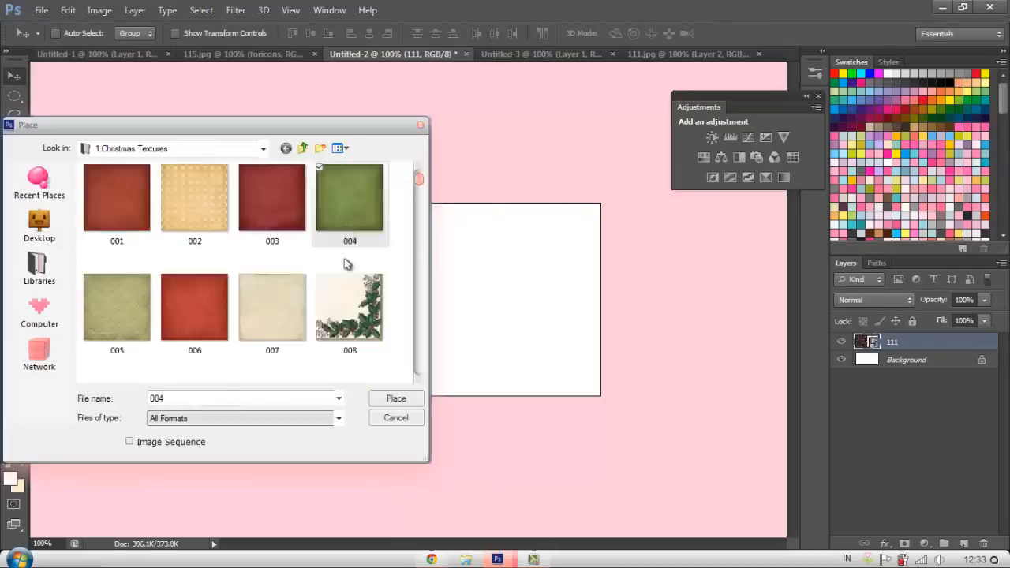
scroll(down, 3)
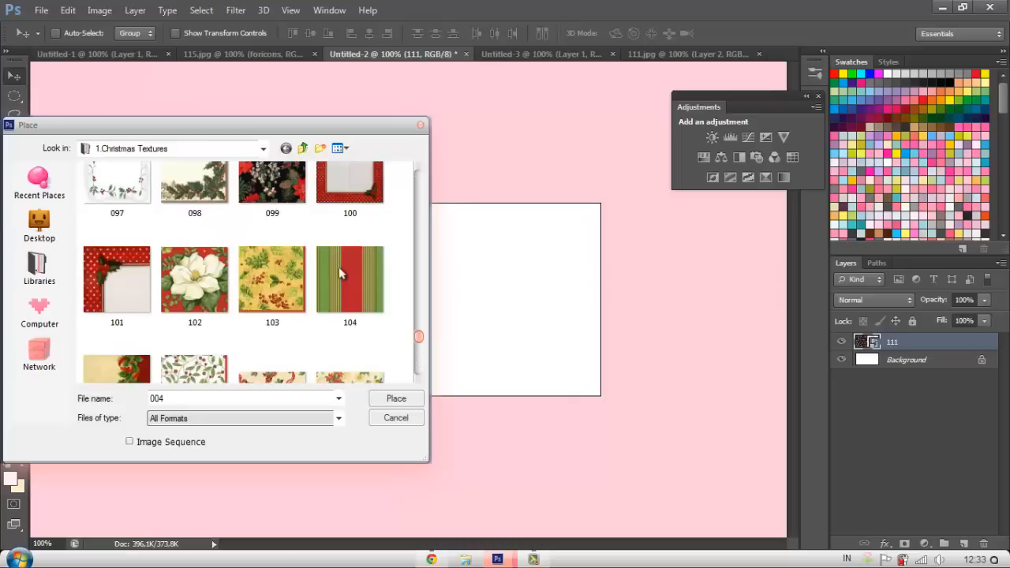
click(396, 398)
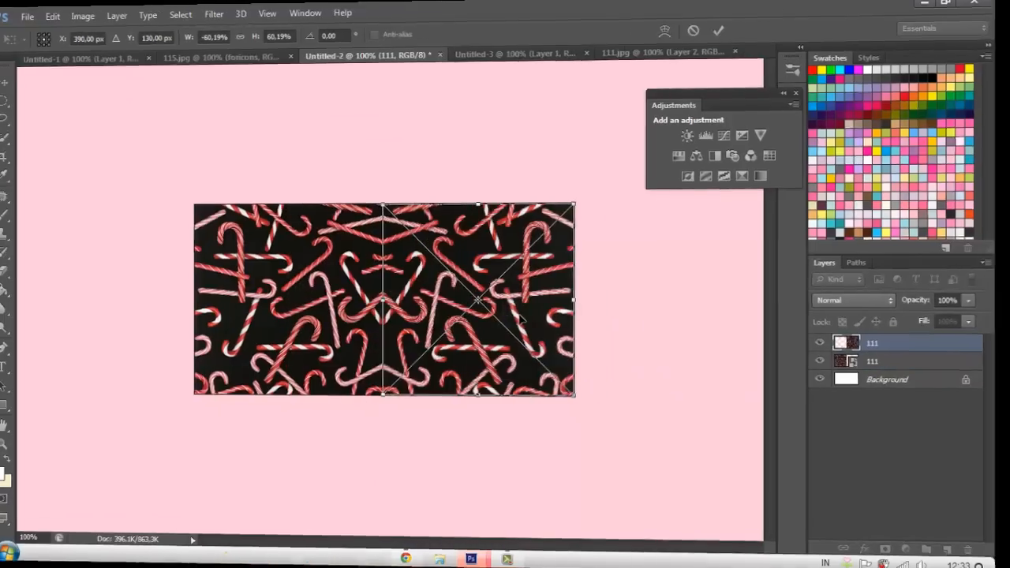
click(28, 13)
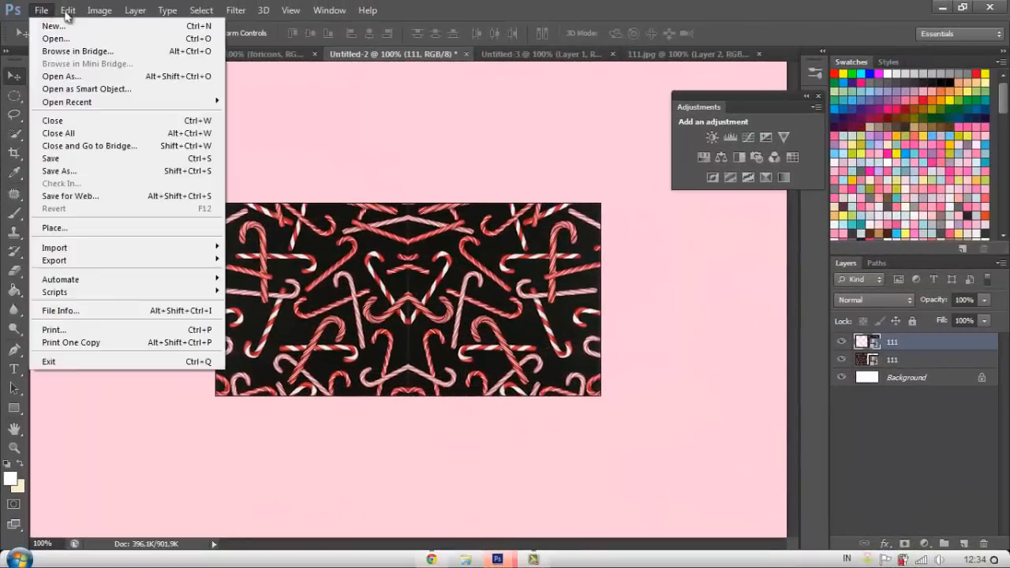
Bring the Santa-hat penguin PNG into the header, scaled to about 56% at lower right.
click(55, 38)
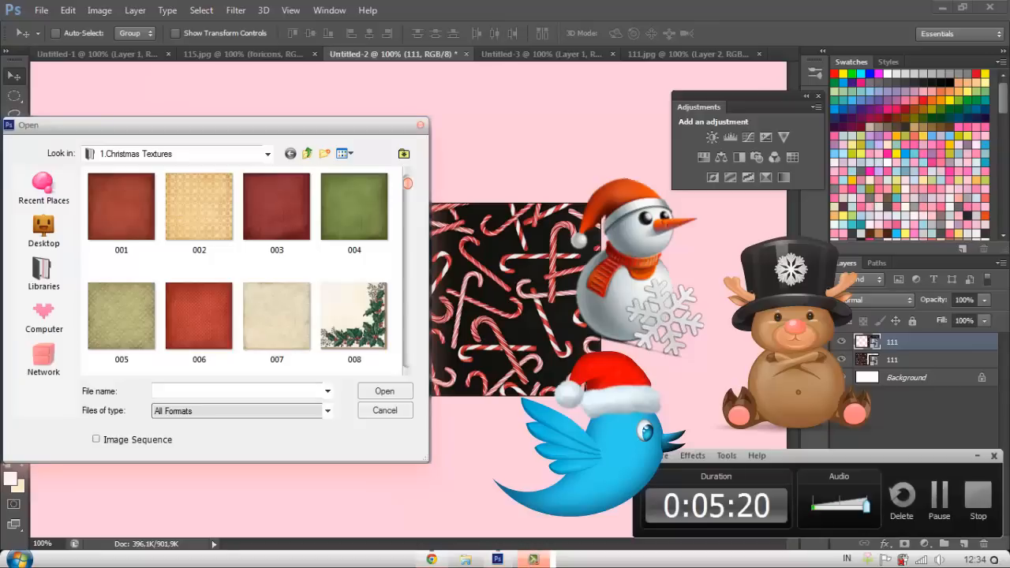
click(43, 273)
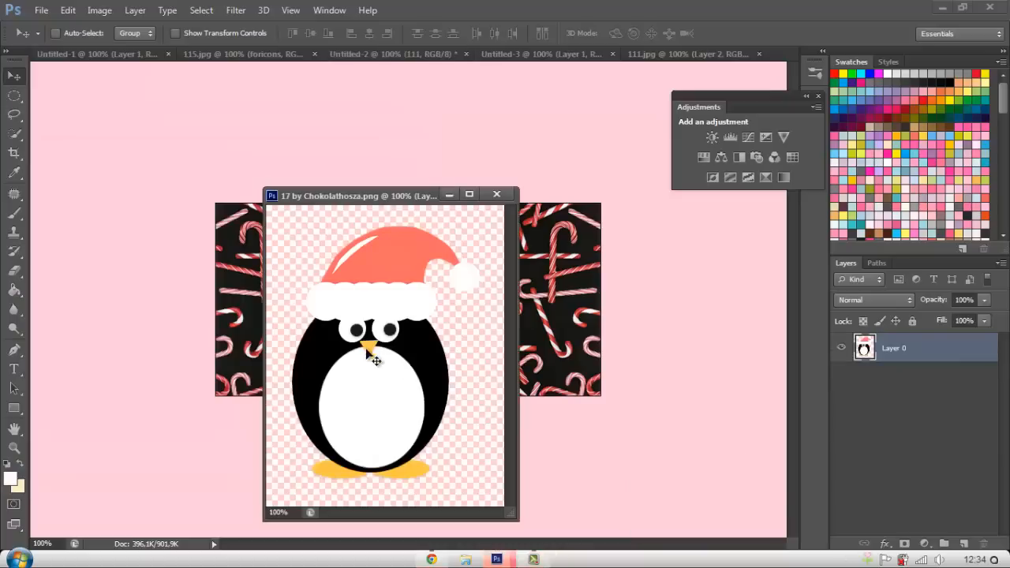
click(497, 195)
text(56)
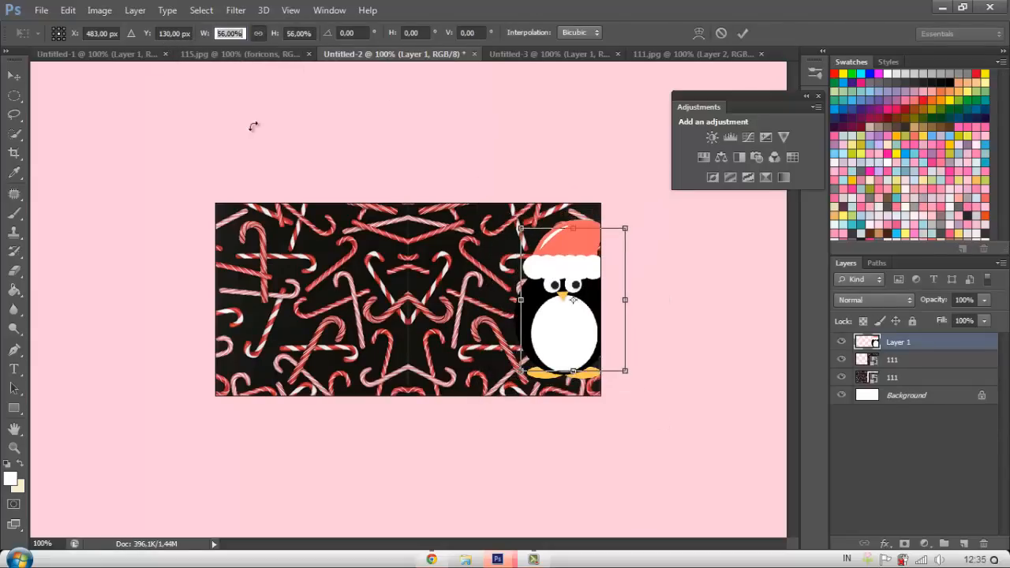
drag(562, 300, 545, 324)
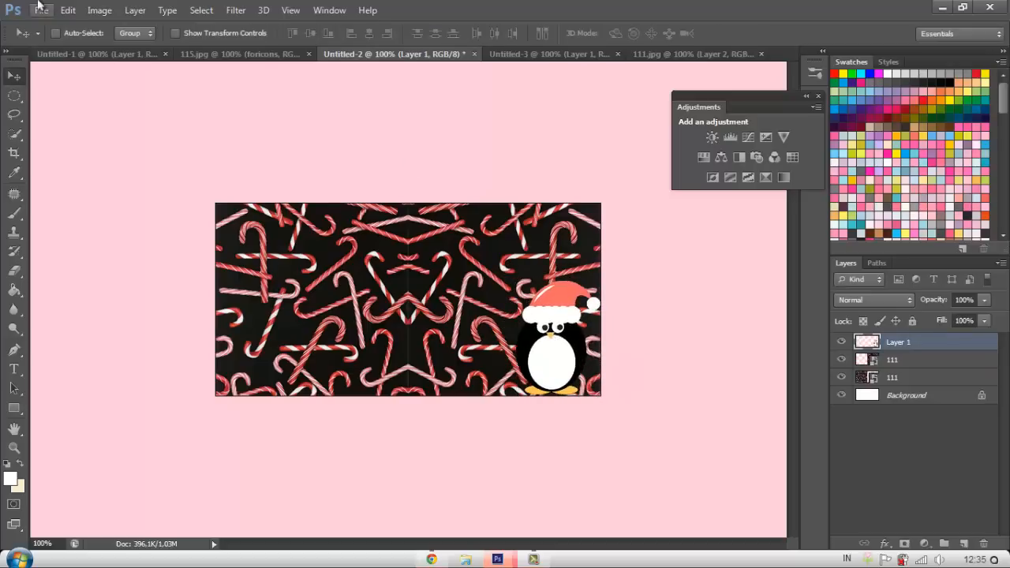
Open wigflip-ds.png from the Downloads folder.
click(41, 10)
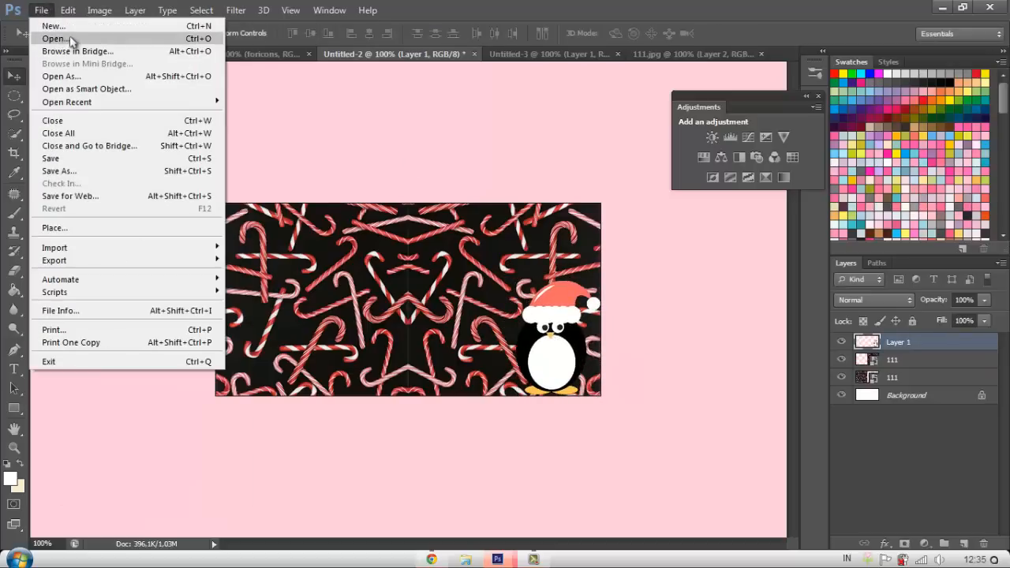
click(53, 38)
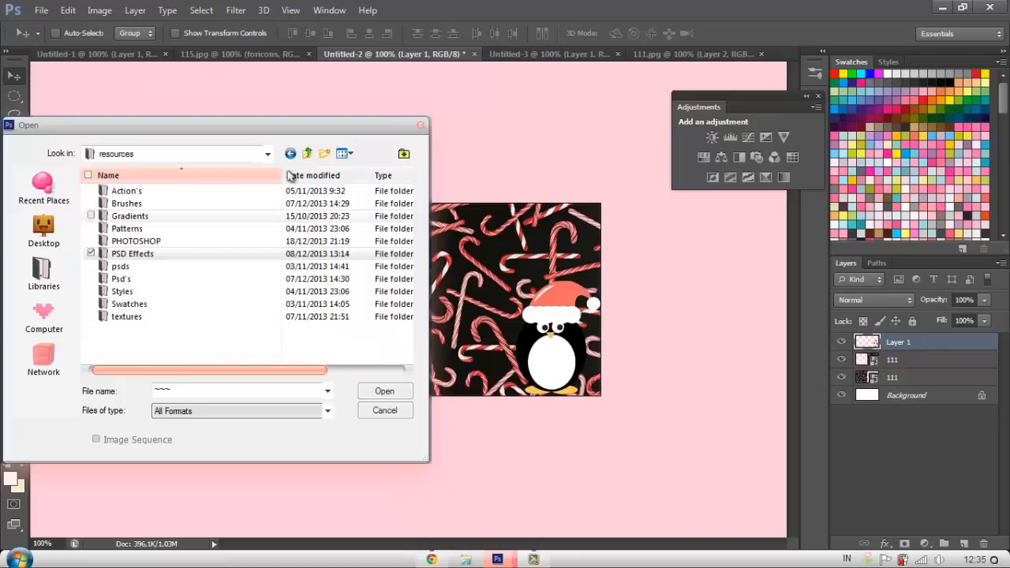
click(308, 153)
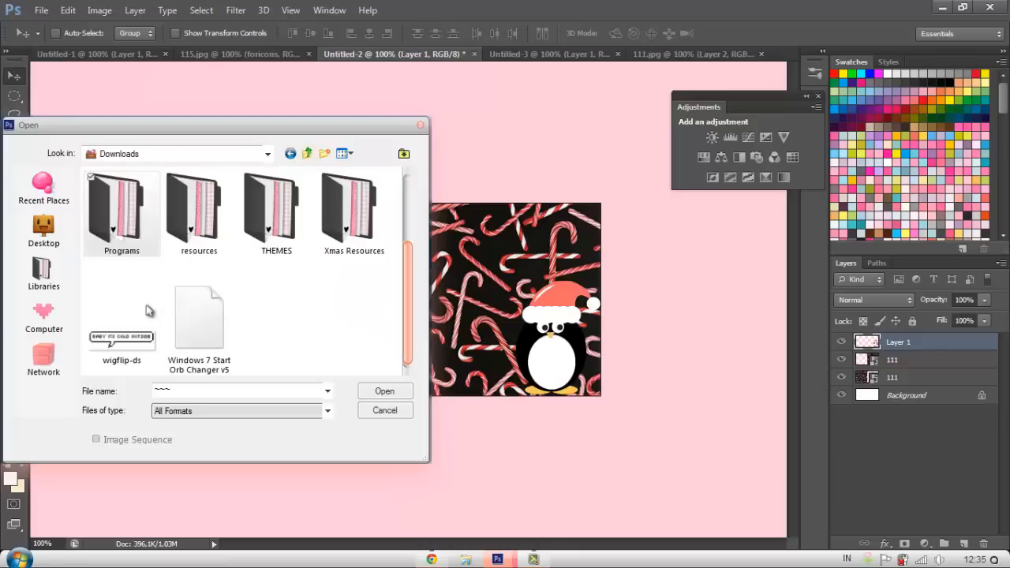
click(385, 410)
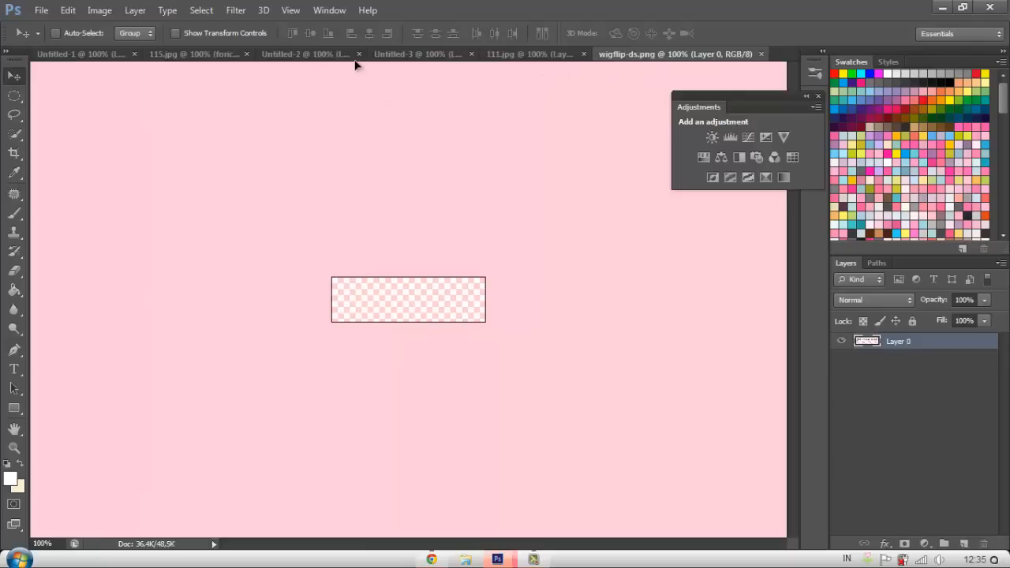
Drag the text banner into the header's lower left, then show Untitled-3.
click(418, 53)
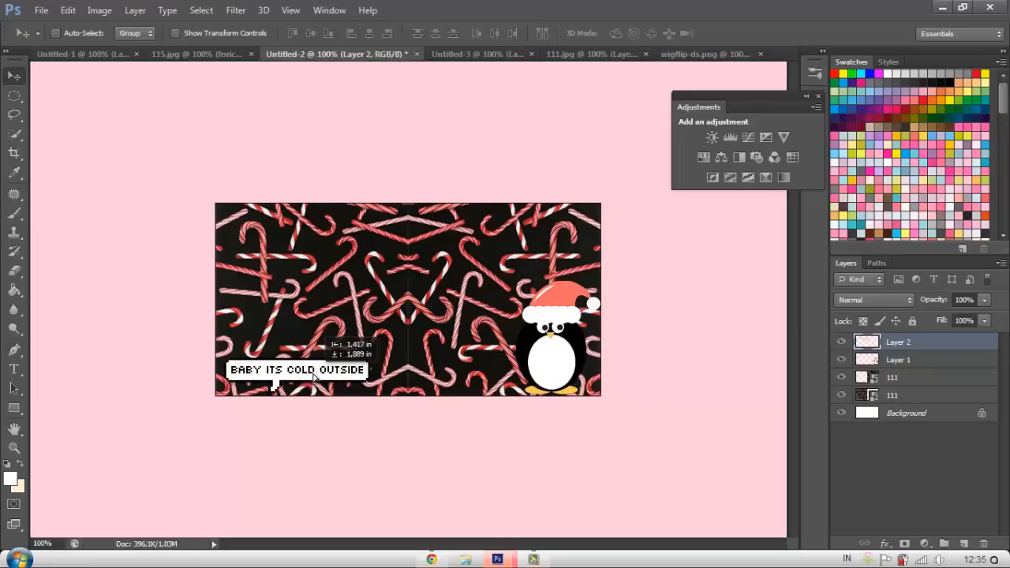
drag(297, 369, 291, 377)
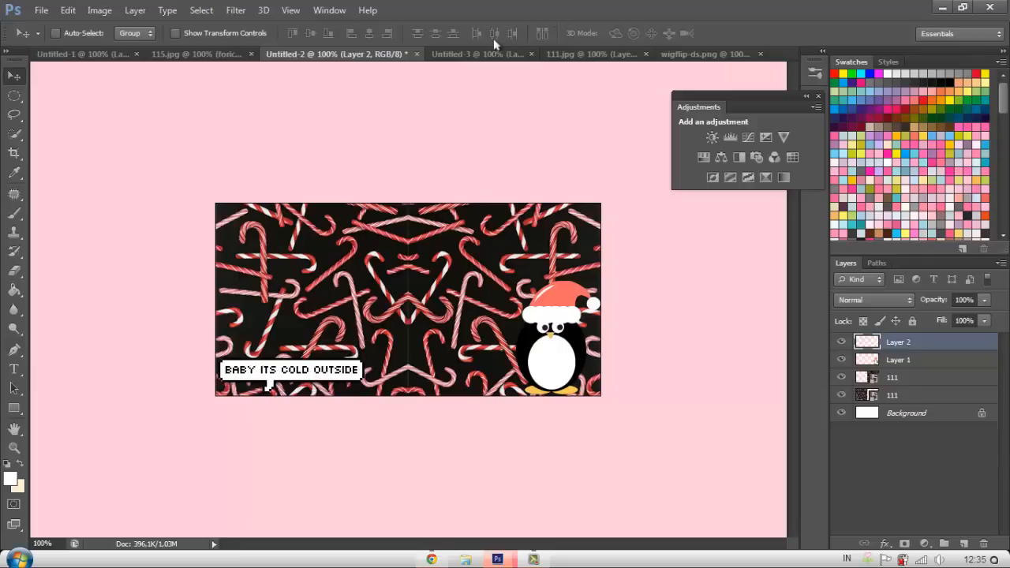
click(454, 54)
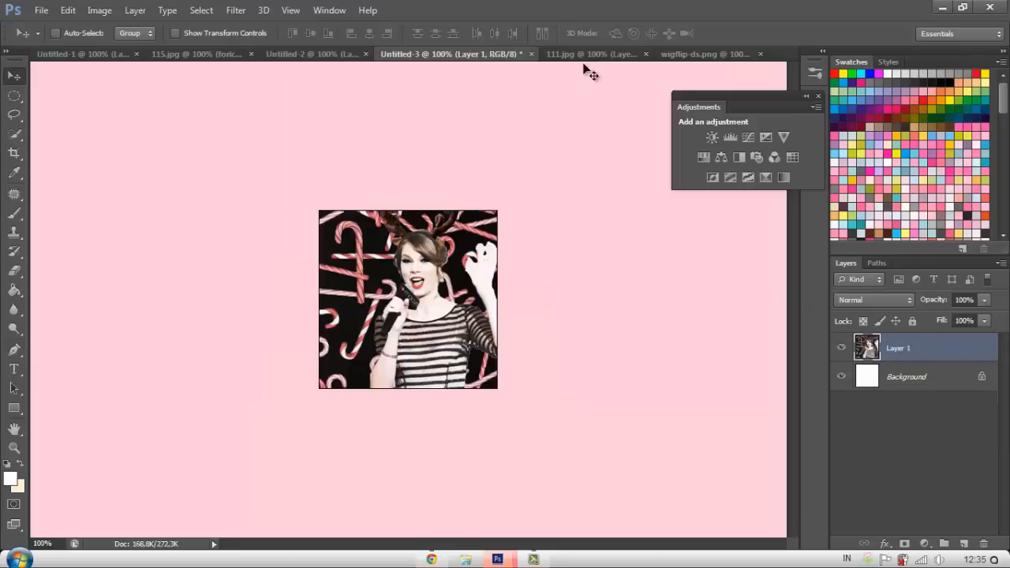
Cycle through the 111.jpg, 115.jpg and header tabs, then float the Untitled-3 icon window above the header.
click(588, 54)
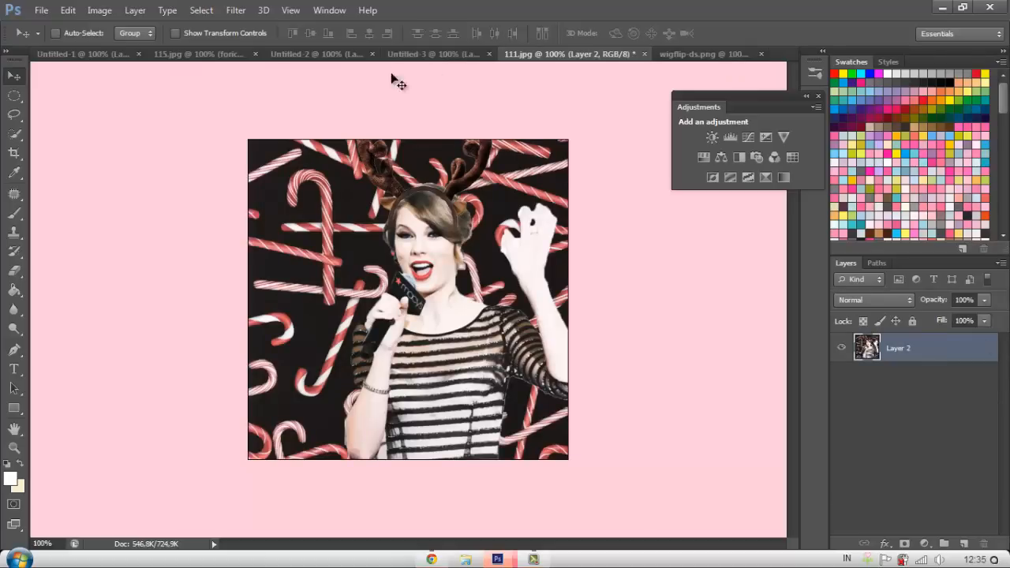
click(213, 53)
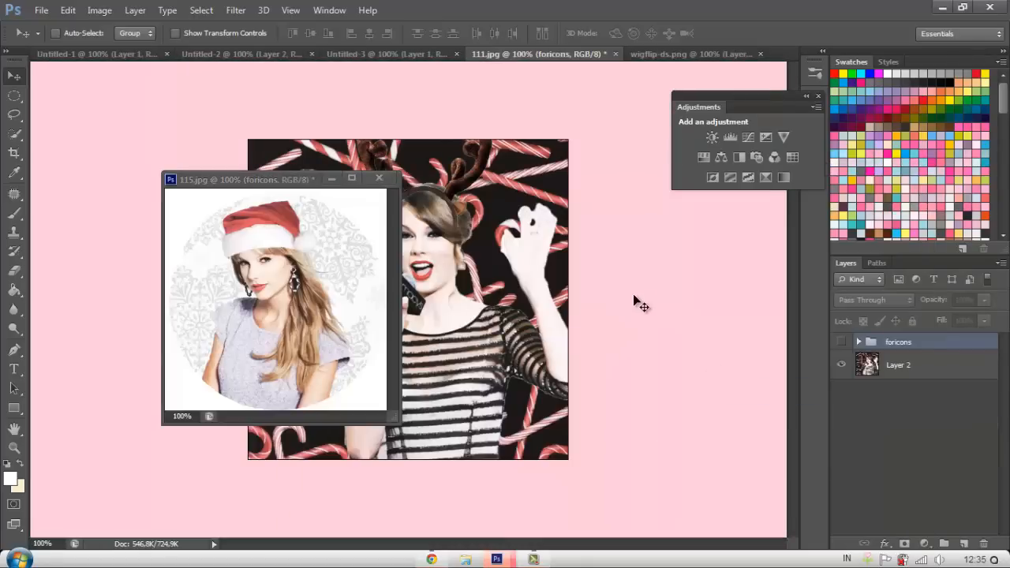
click(387, 54)
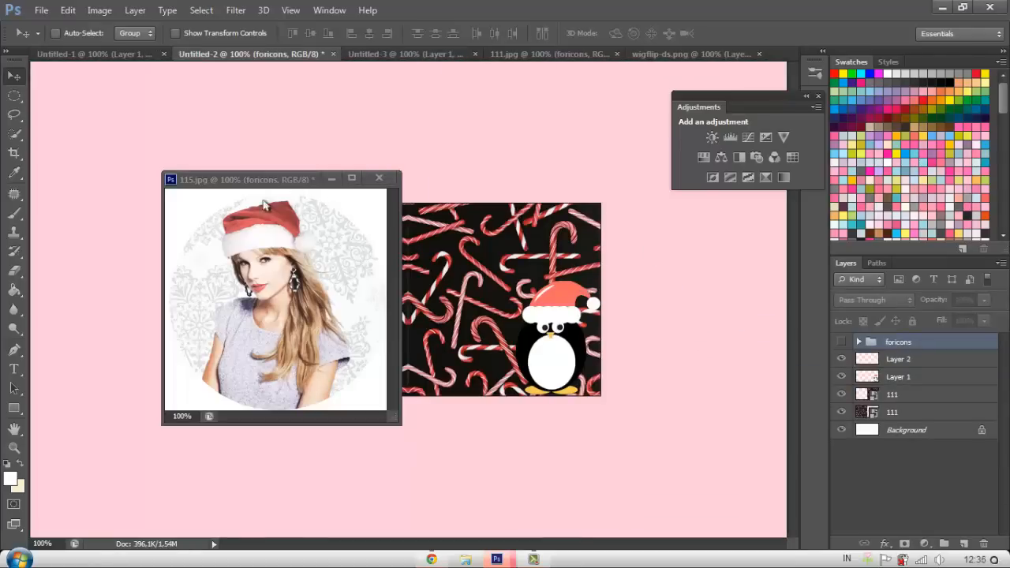
click(248, 54)
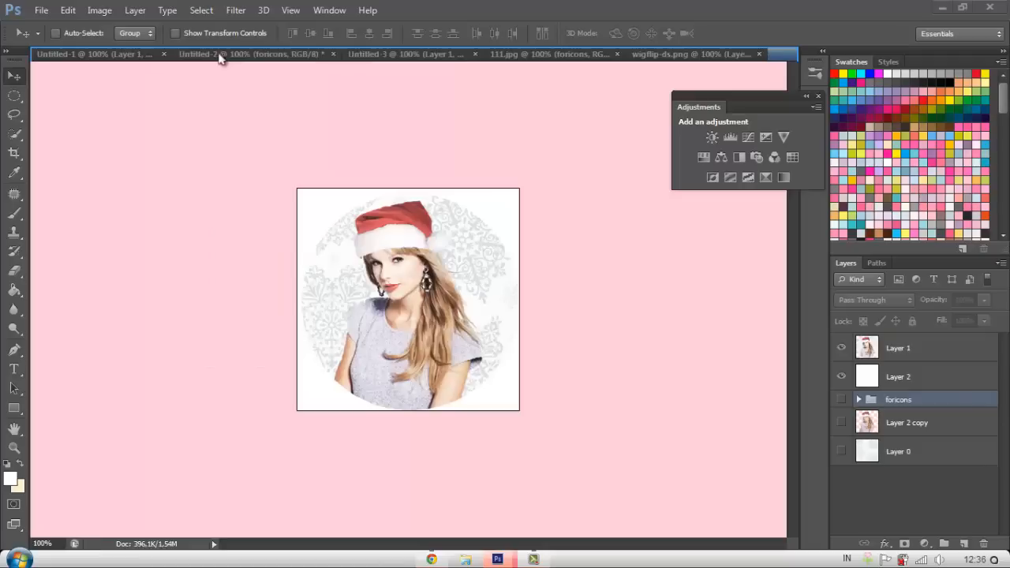
click(221, 54)
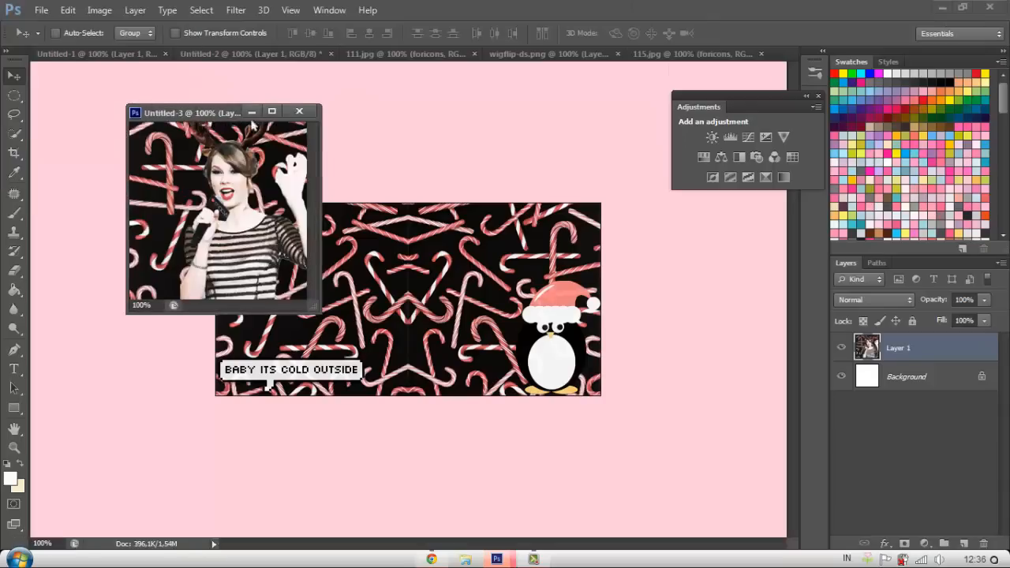
Dock Untitled-3 and copy a circular selection of the icon onto its own layer with Layer via Copy.
click(300, 112)
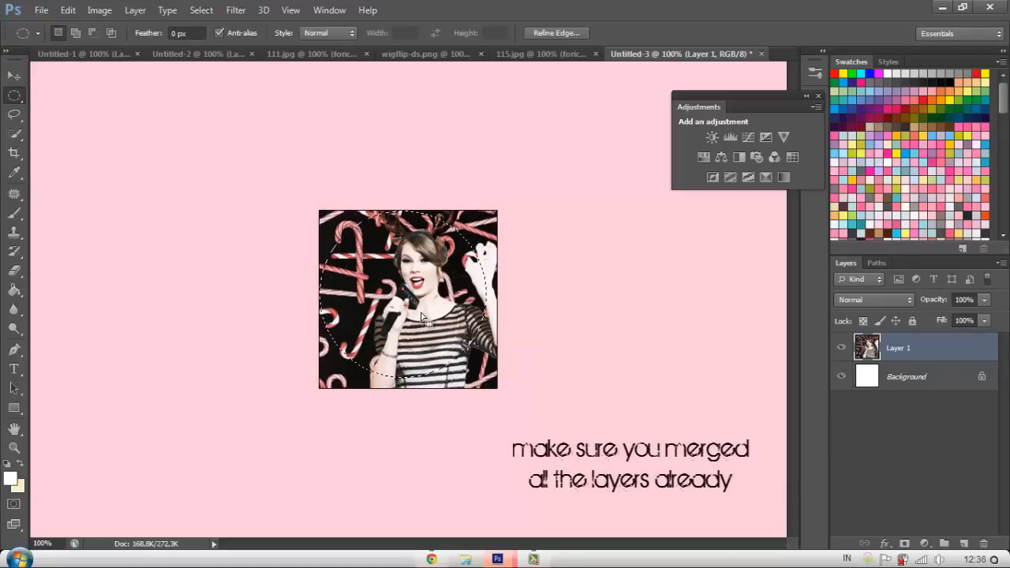
right_click(422, 316)
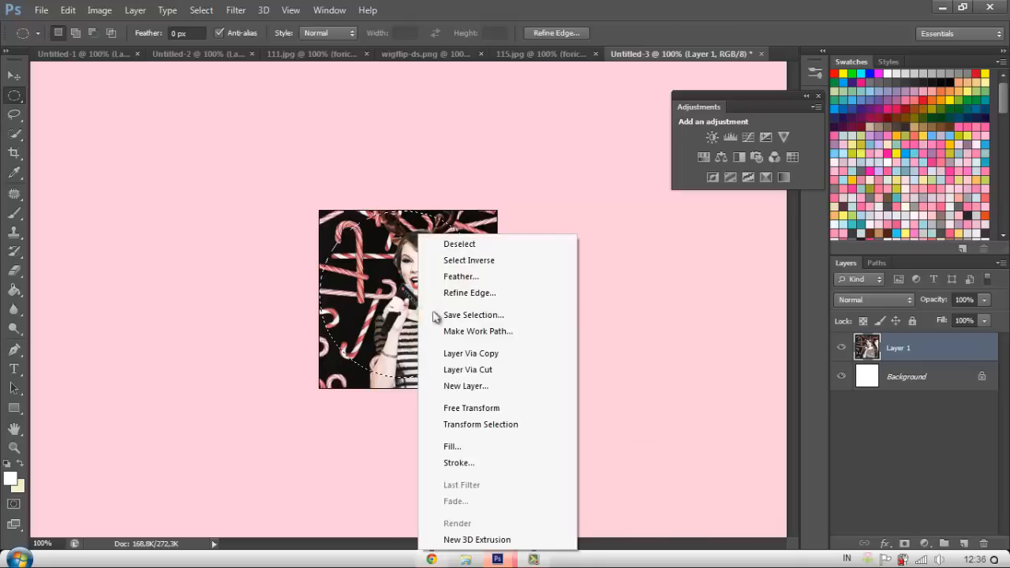
click(470, 353)
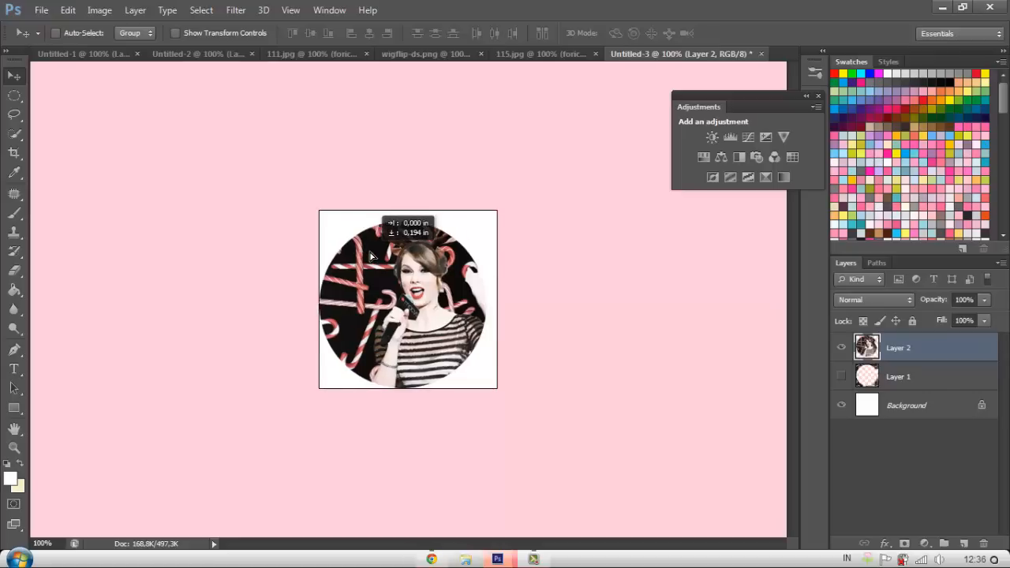
click(67, 10)
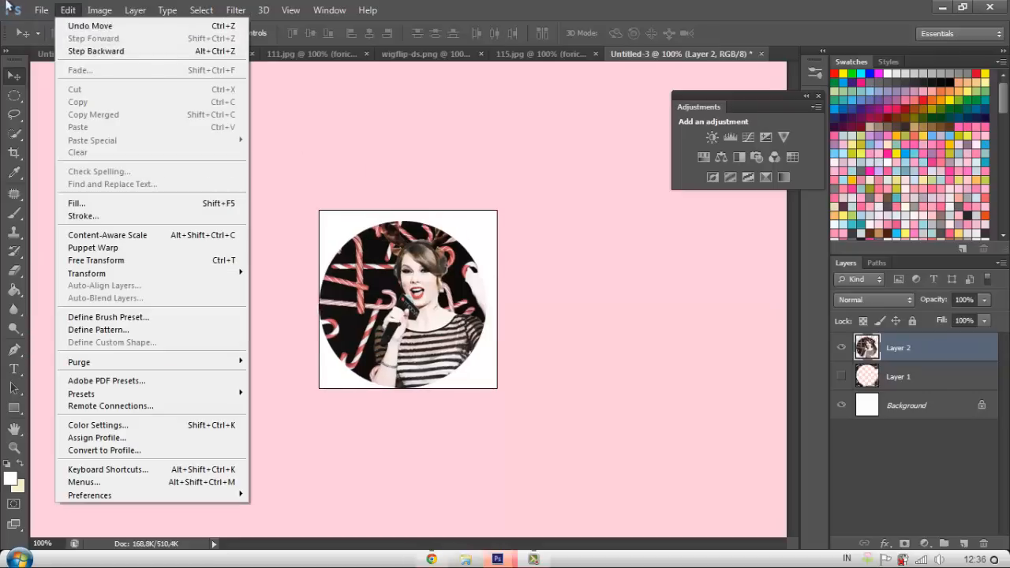